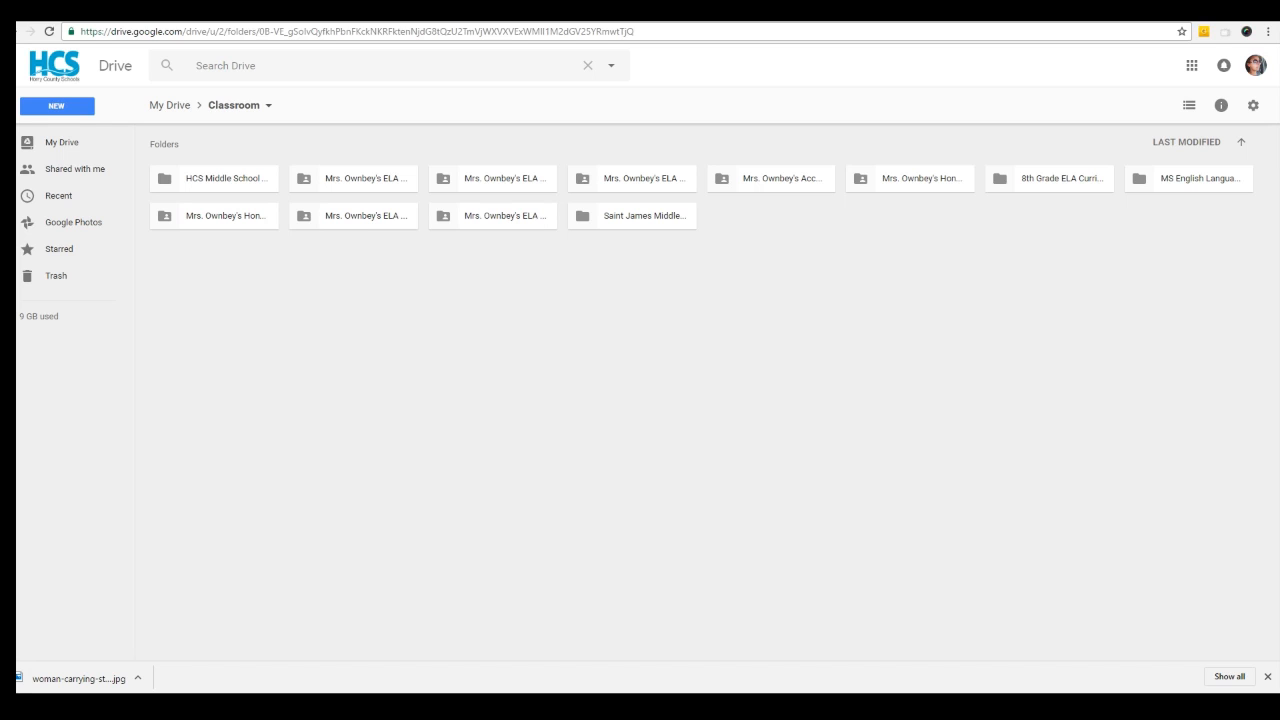
{"action": "mouse_move", "coordinate": [1088, 468]}
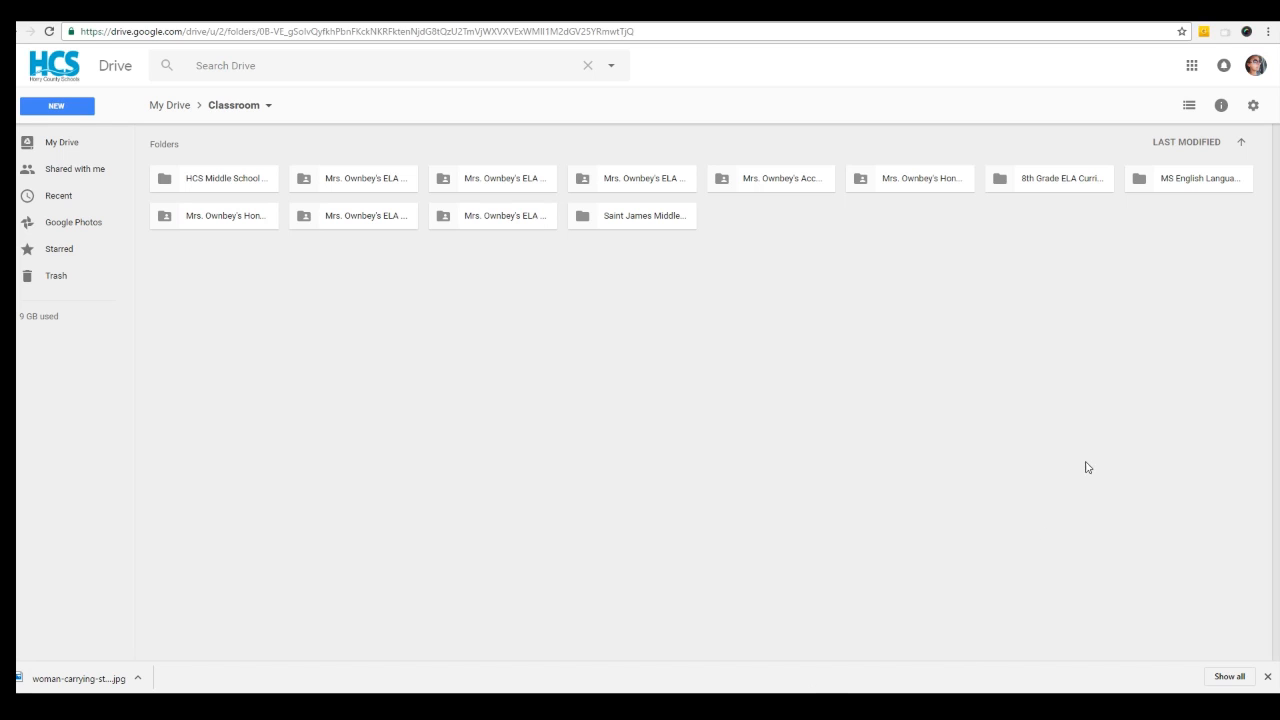
Open the Accelerated ELA class folder, then its Research Rough Draft folder of student papers.
{"action": "left_click", "coordinate": [784, 178]}
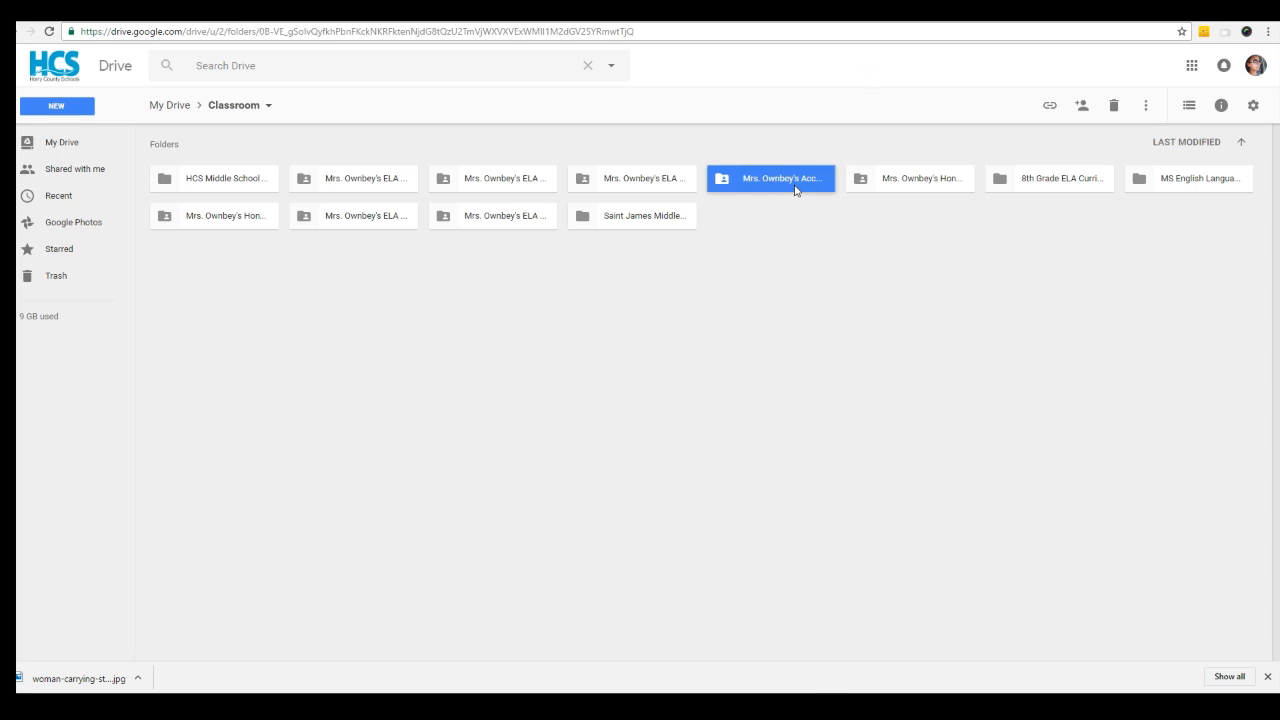
{"action": "double_click", "coordinate": [772, 178]}
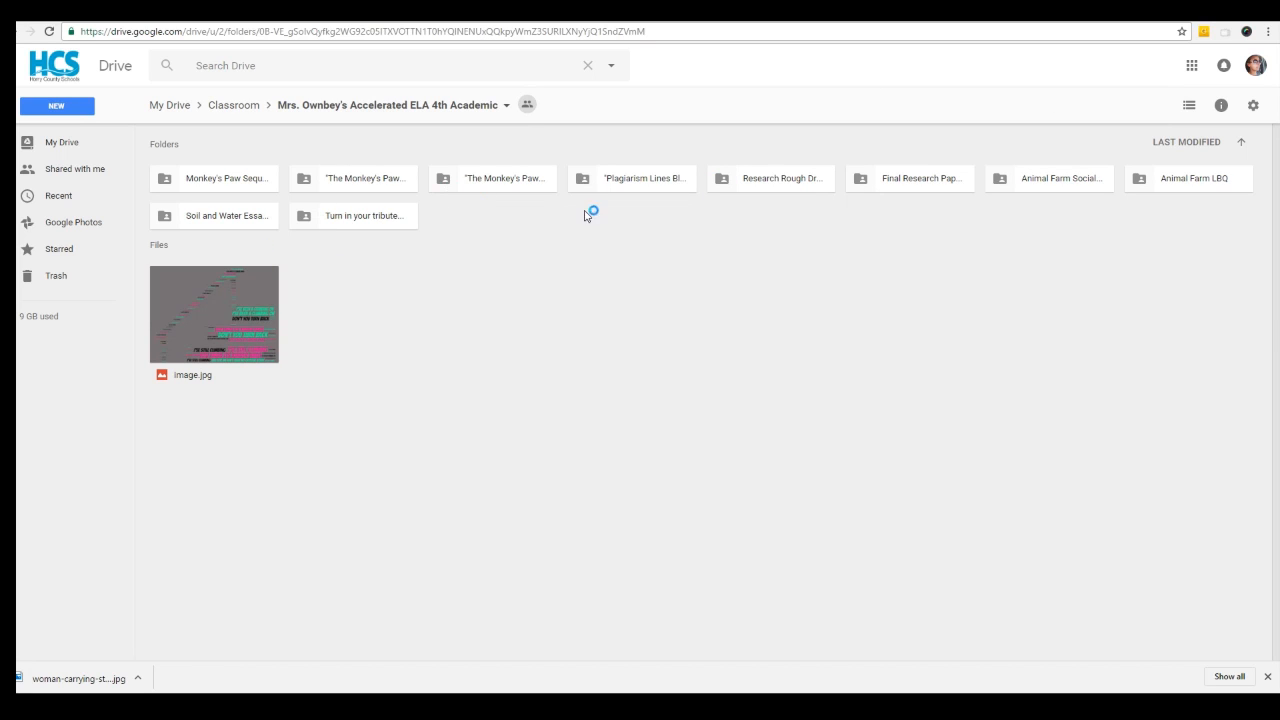
{"action": "mouse_move", "coordinate": [784, 178]}
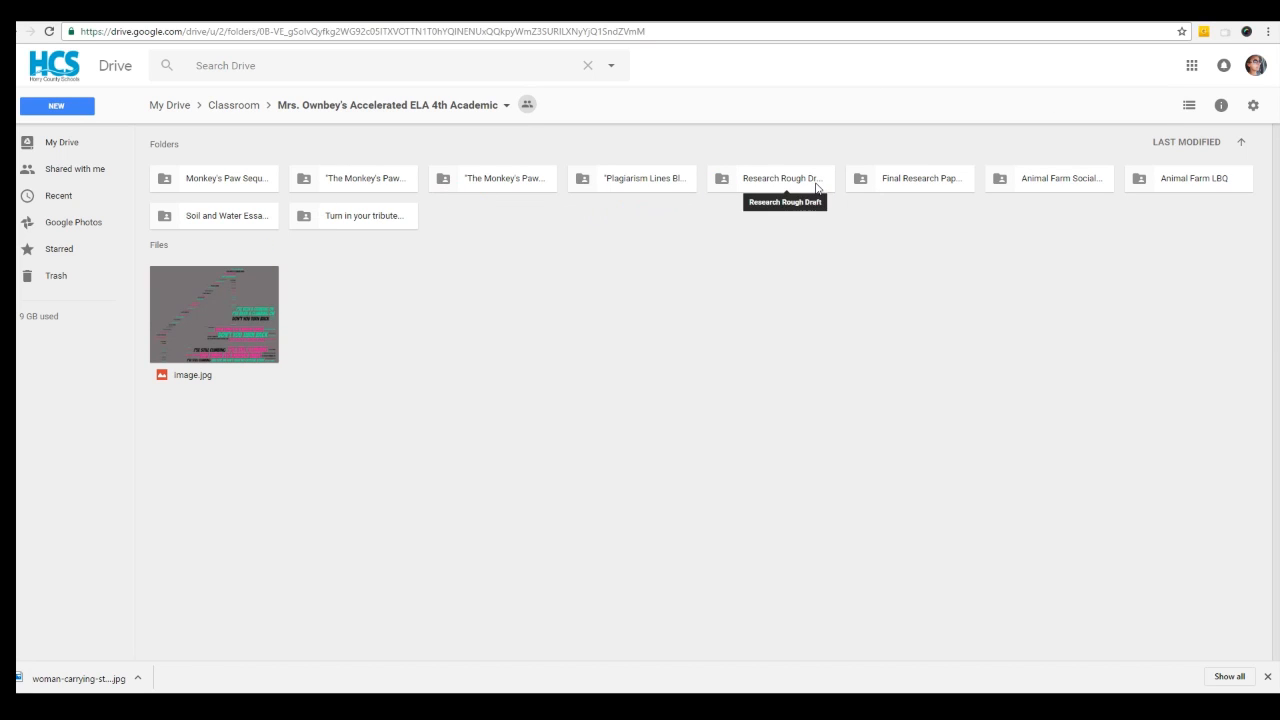
{"action": "double_click", "coordinate": [784, 178]}
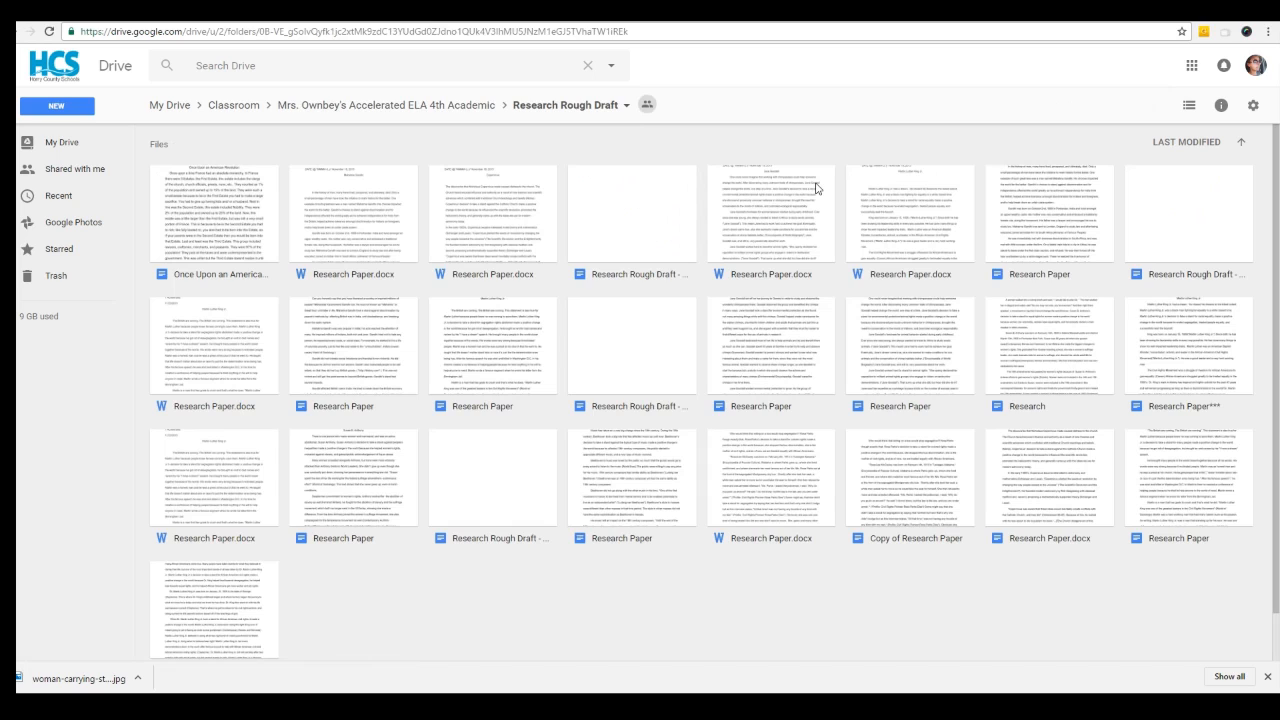
{"action": "left_click", "coordinate": [212, 212]}
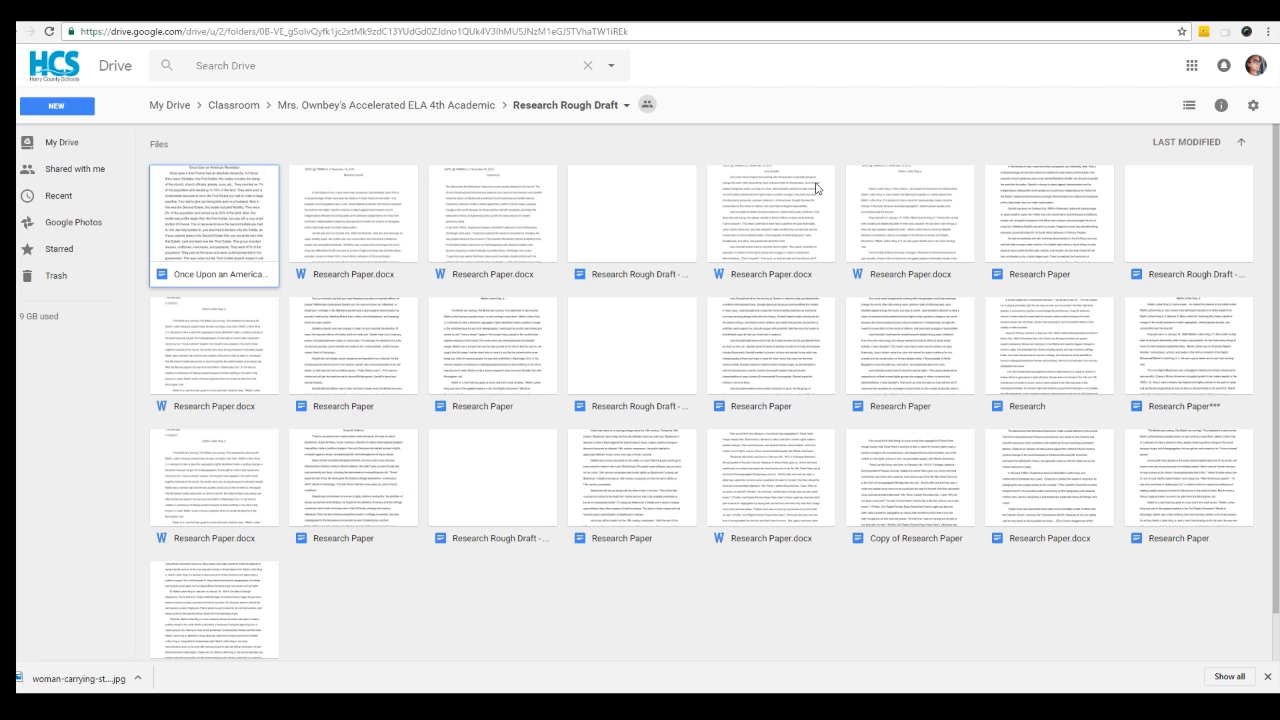
Open a student's Research Paper on Mahatma Gandhi from the folder.
{"action": "left_click", "coordinate": [1048, 212]}
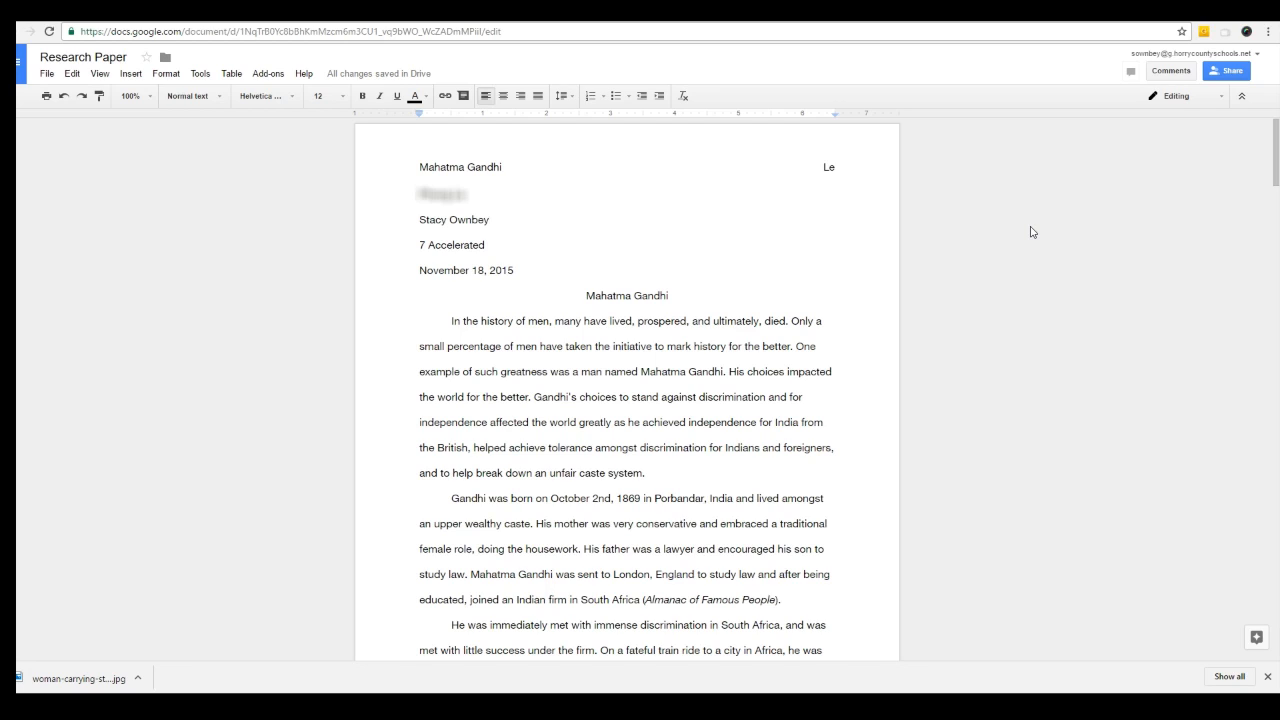
{"action": "left_click", "coordinate": [492, 218]}
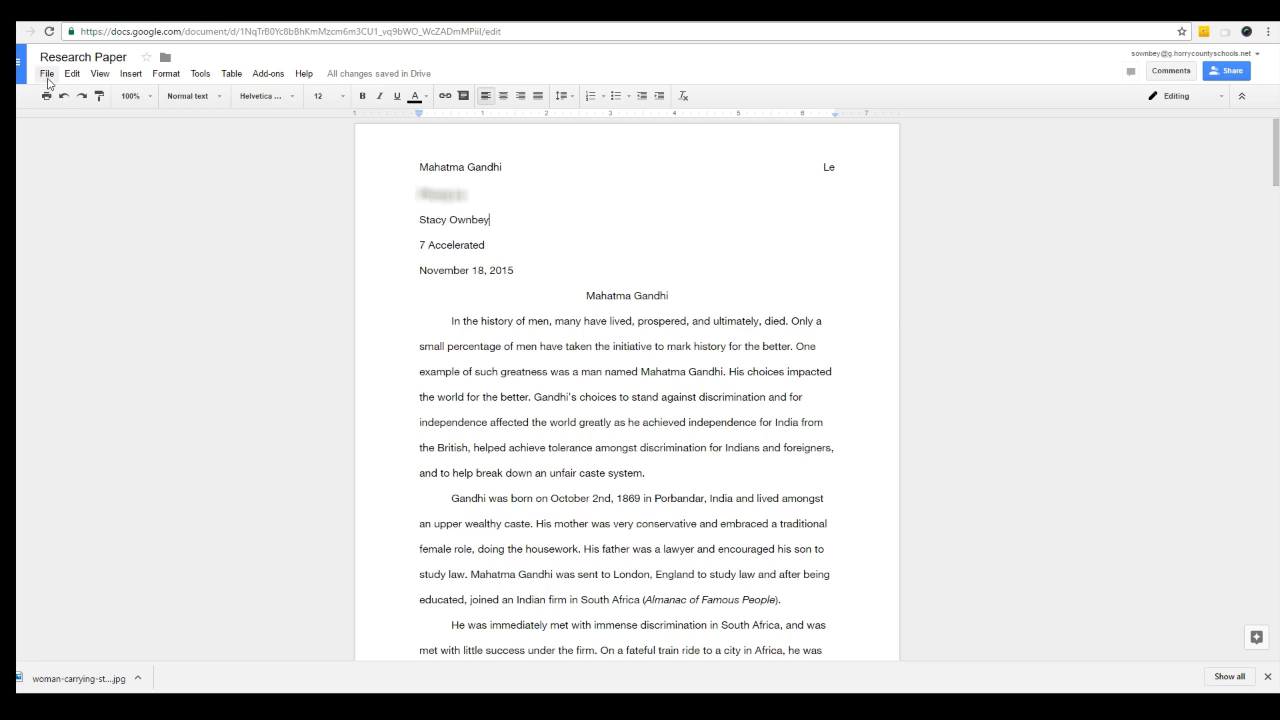
Show revision history and view the November 20, 2:55 PM then November 23, 8:17 AM revisions.
{"action": "left_click", "coordinate": [46, 72]}
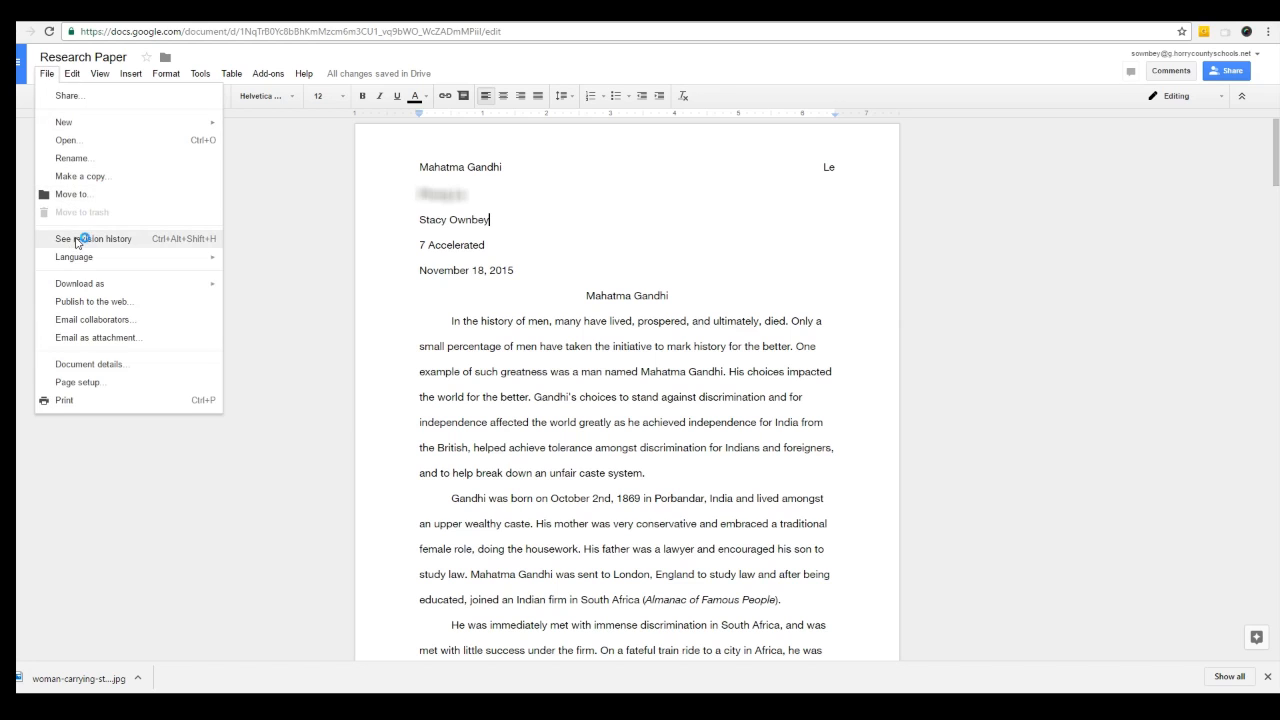
{"action": "left_click", "coordinate": [92, 238]}
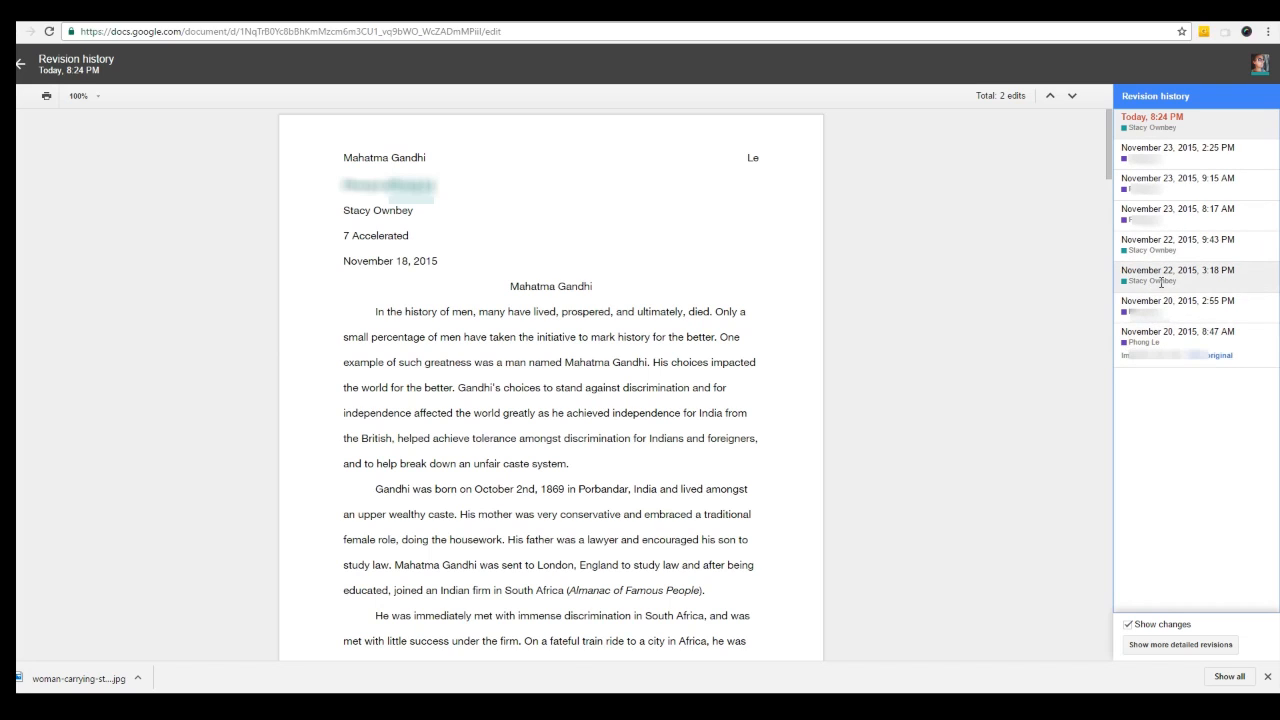
{"action": "left_click", "coordinate": [1178, 300]}
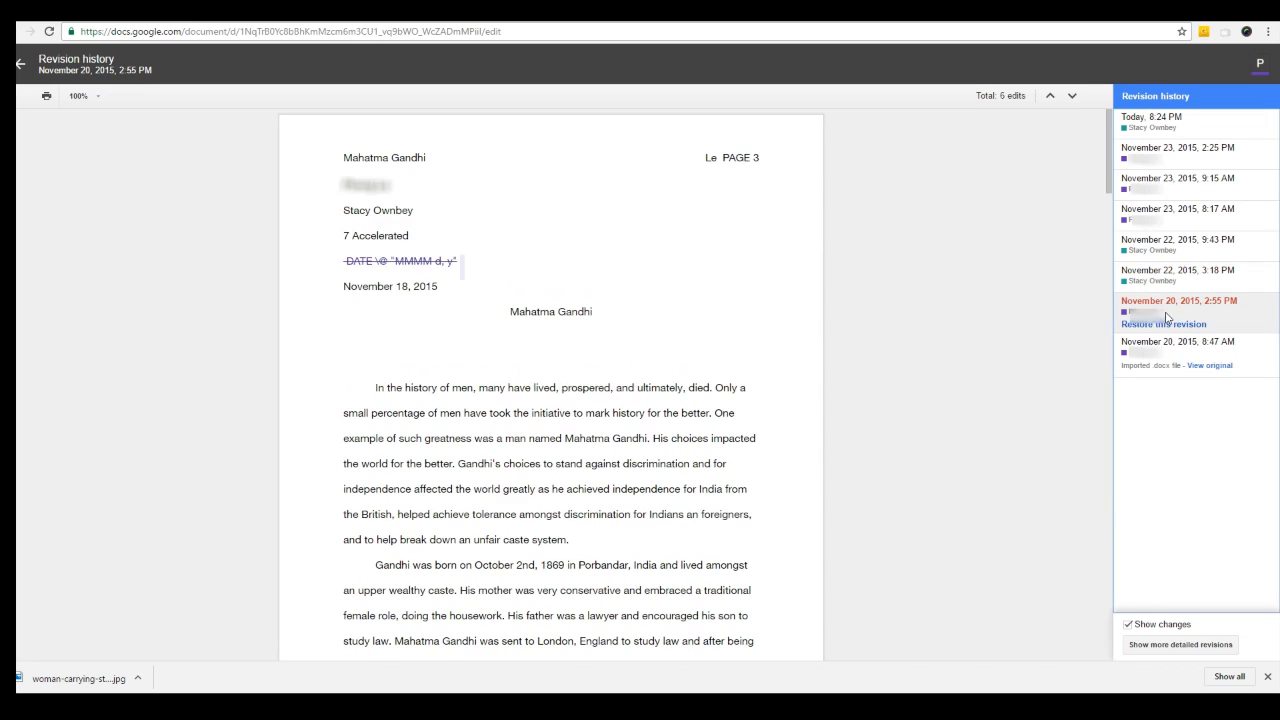
{"action": "scroll", "scroll_direction": "down", "scroll_amount": 3}
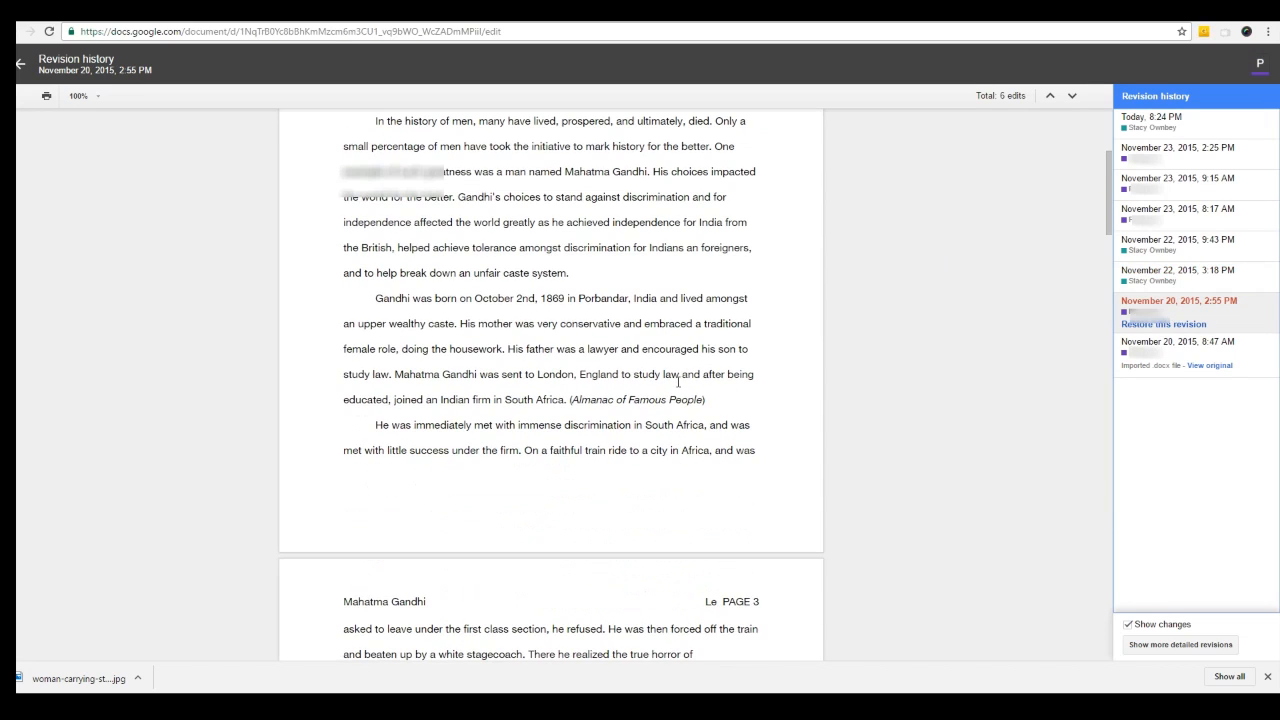
{"action": "left_click", "coordinate": [1178, 208]}
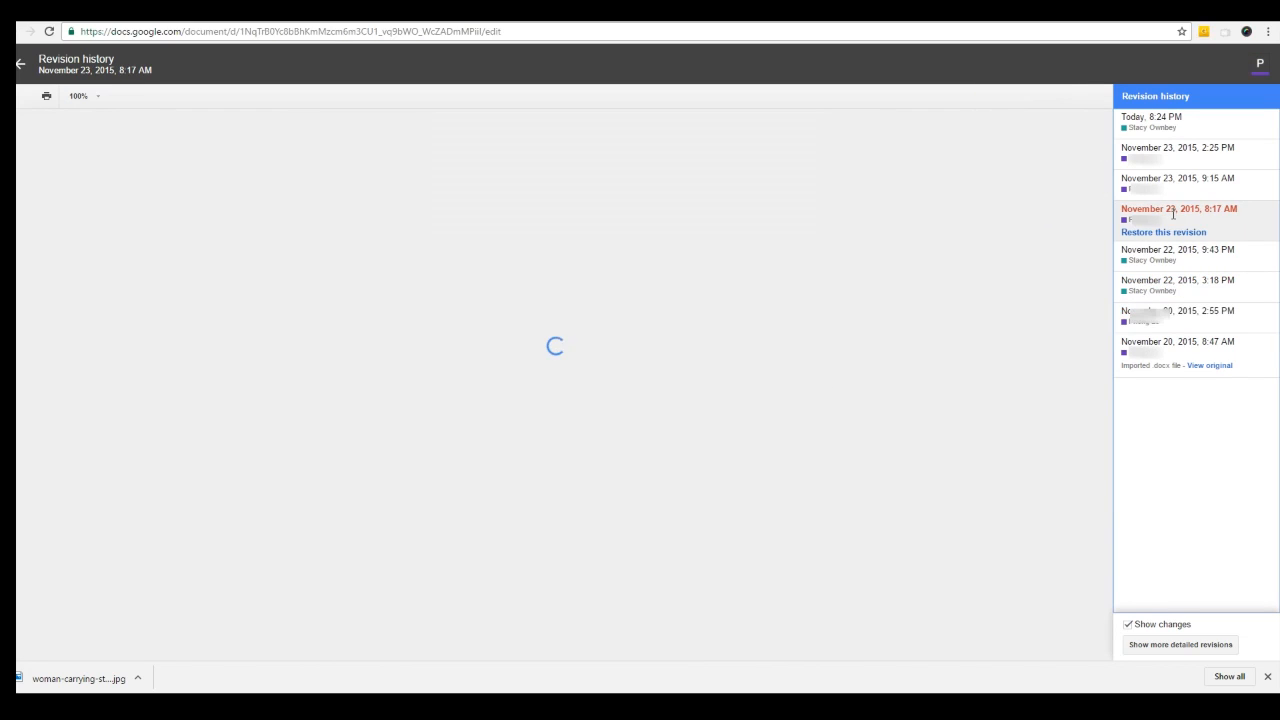
{"action": "left_click", "coordinate": [1180, 208]}
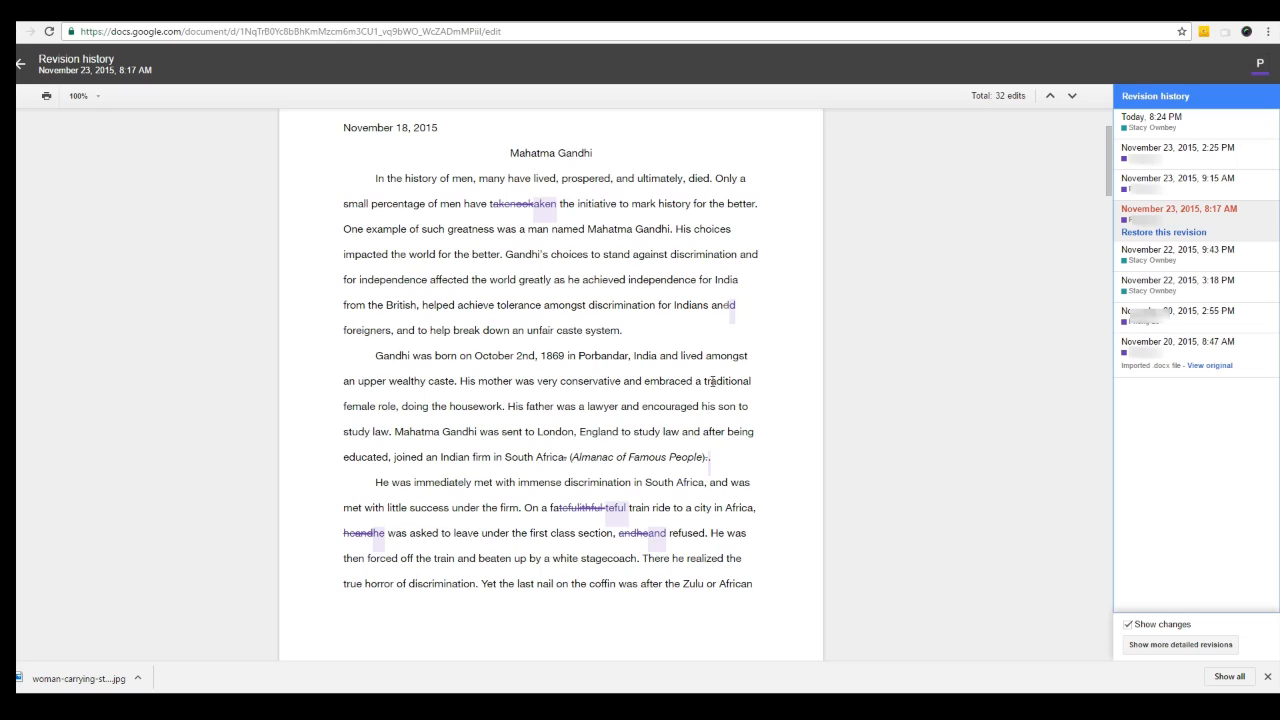
{"action": "mouse_move", "coordinate": [910, 132]}
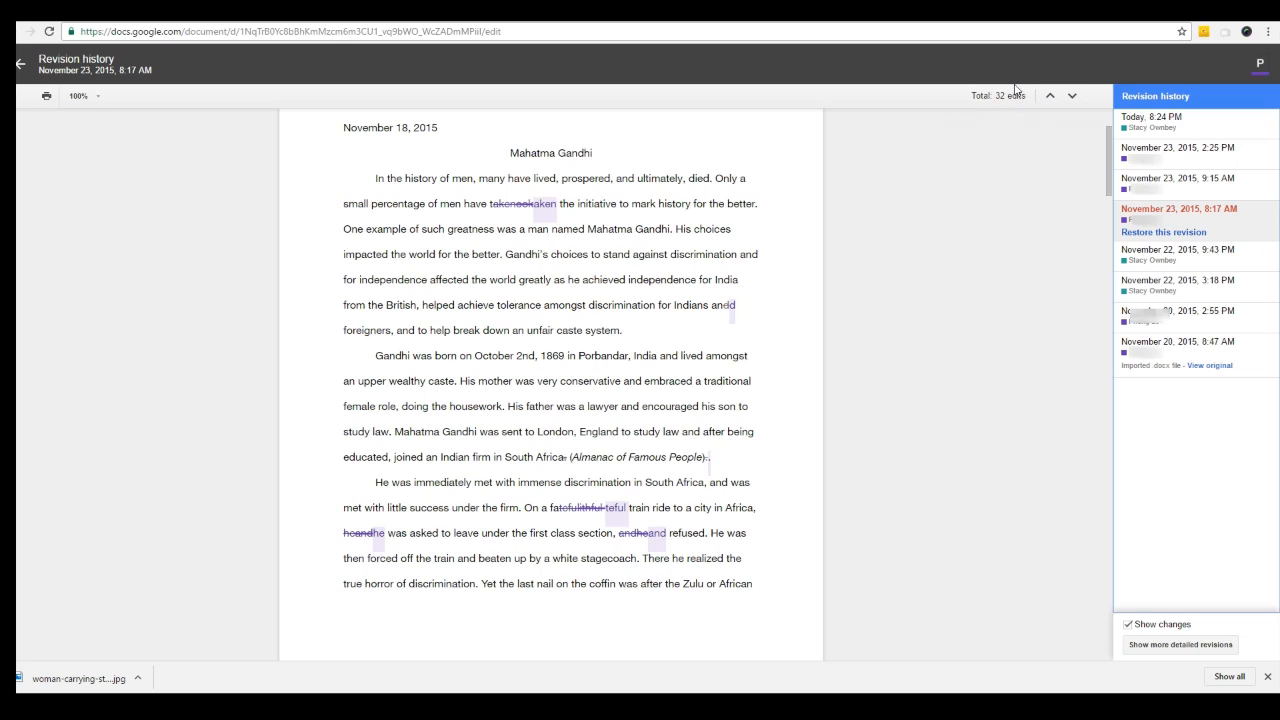
{"action": "mouse_move", "coordinate": [976, 114]}
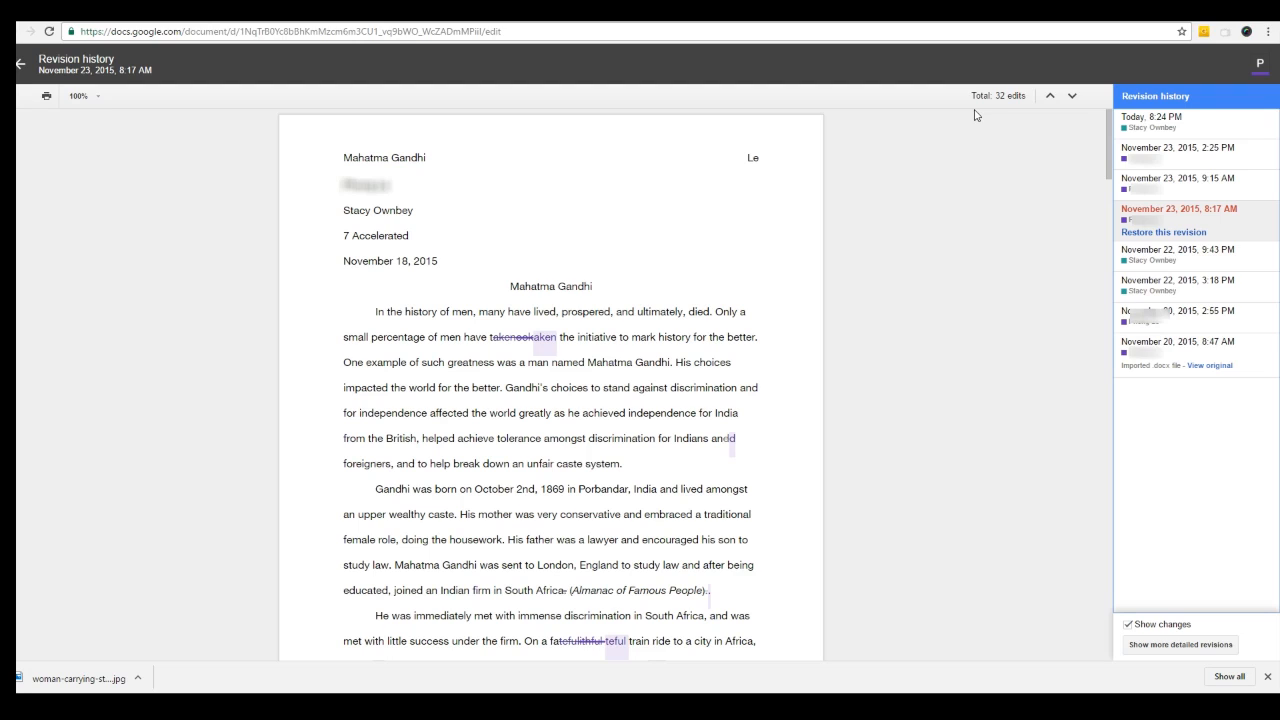
Leave revision history and switch the document from Editing to Suggesting mode.
{"action": "left_click", "coordinate": [20, 64]}
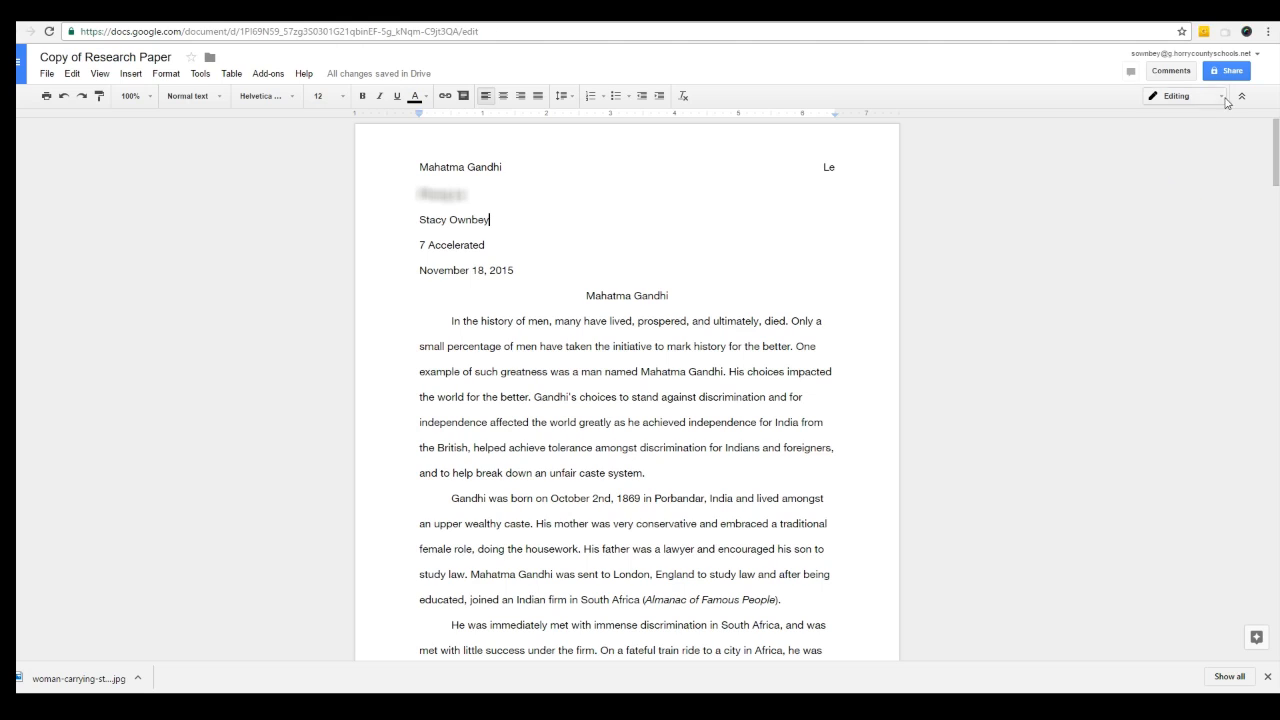
{"action": "left_click", "coordinate": [1222, 96]}
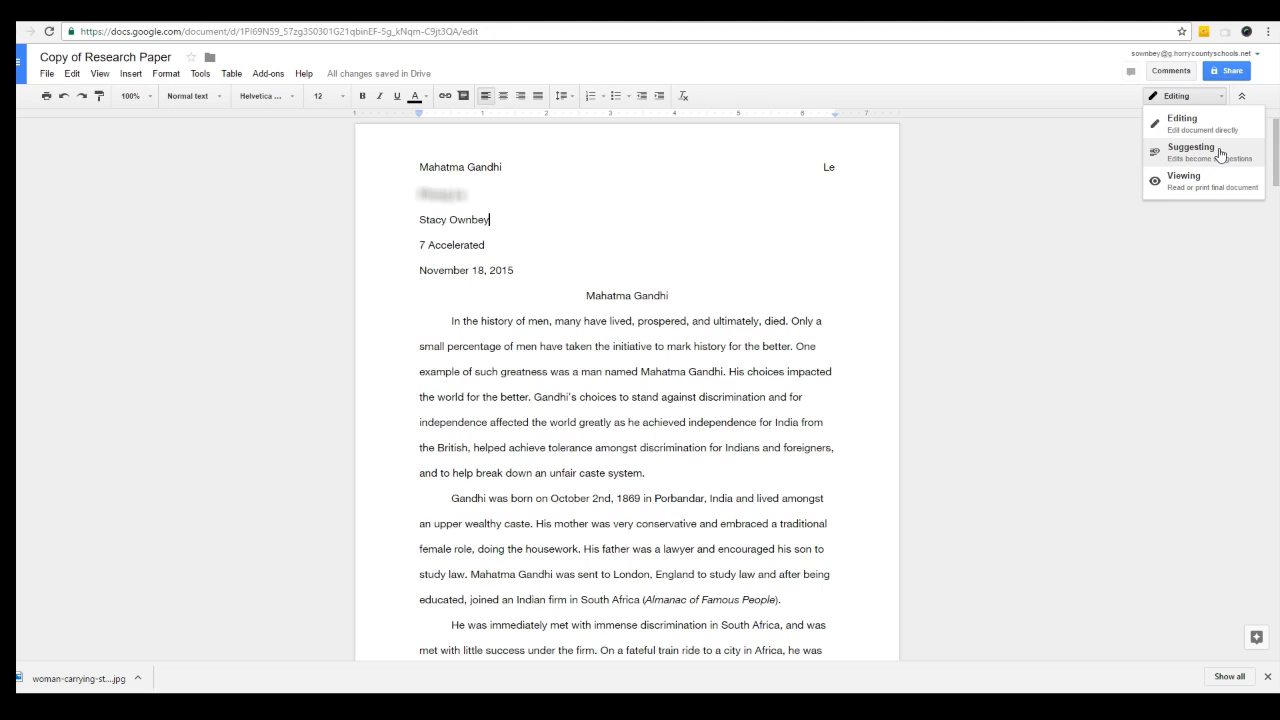
{"action": "left_click", "coordinate": [1192, 152]}
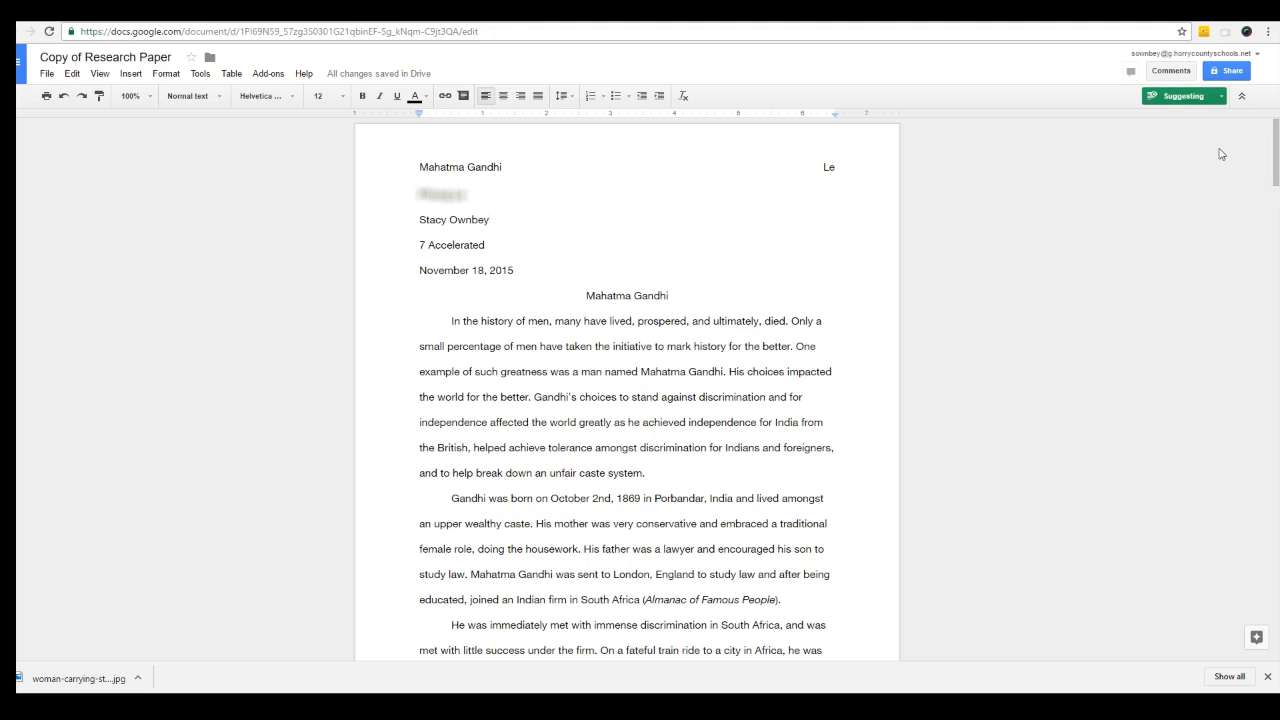
{"action": "left_click", "coordinate": [488, 218]}
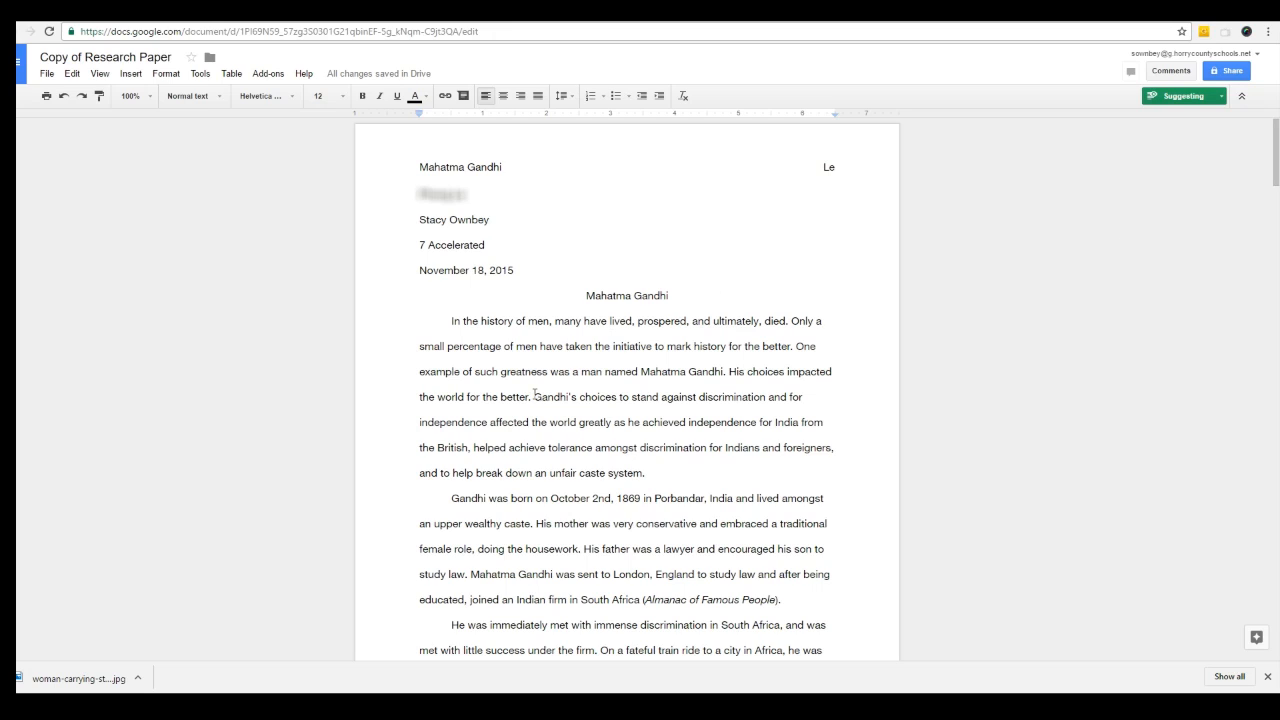
Comment 'Great thesis!' on the thesis sentence about Gandhi's choices.
{"action": "left_click_drag", "start_coordinate": [536, 396], "coordinate": [646, 472]}
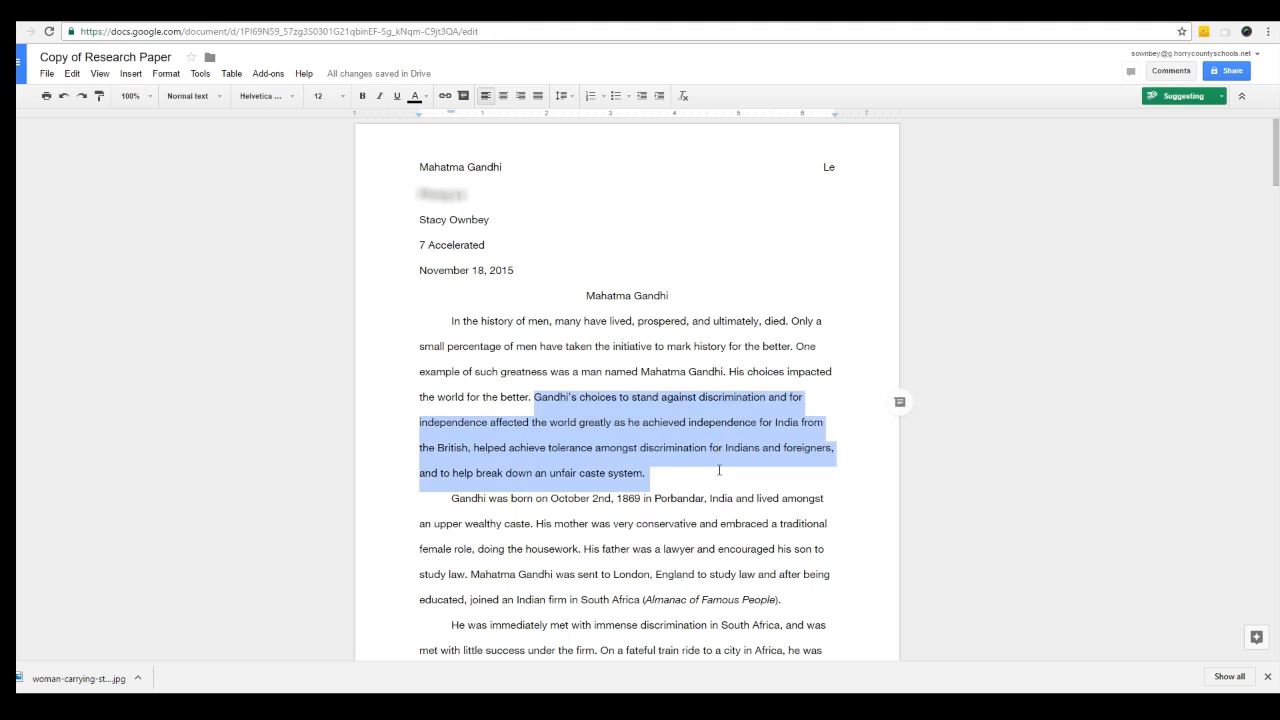
{"action": "left_click", "coordinate": [900, 400]}
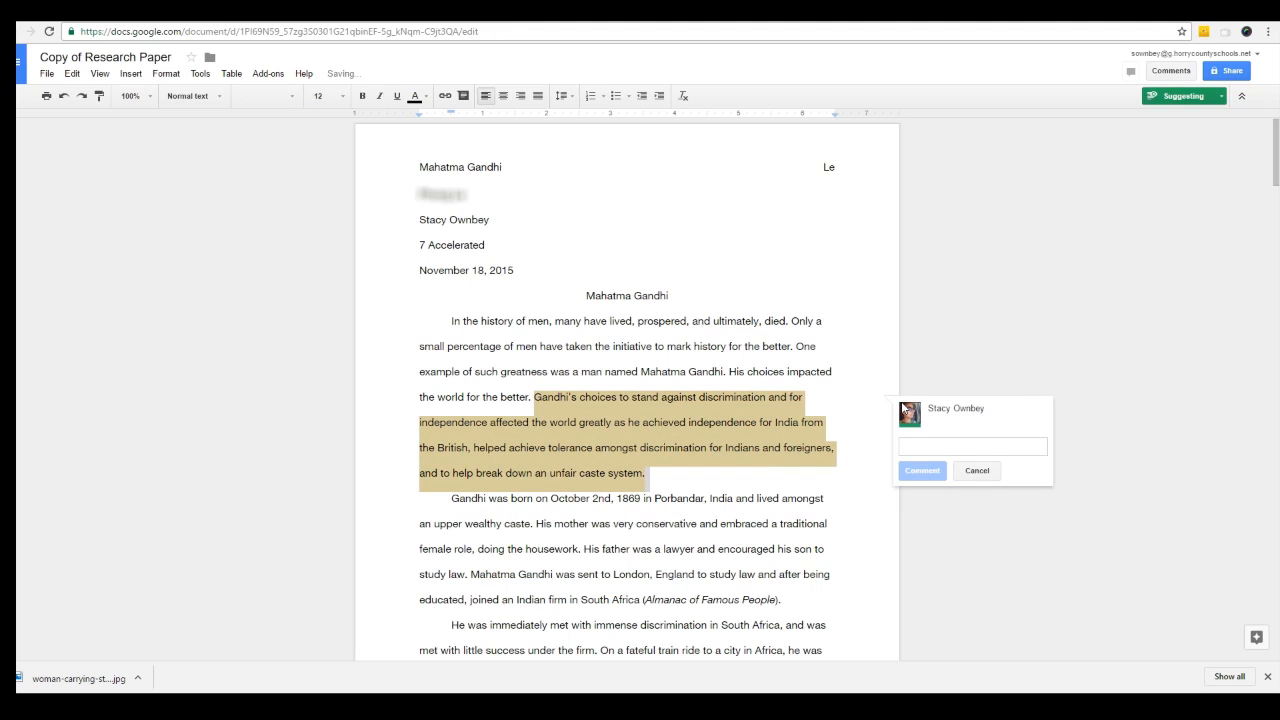
{"action": "type", "text": "Great thesis!"}
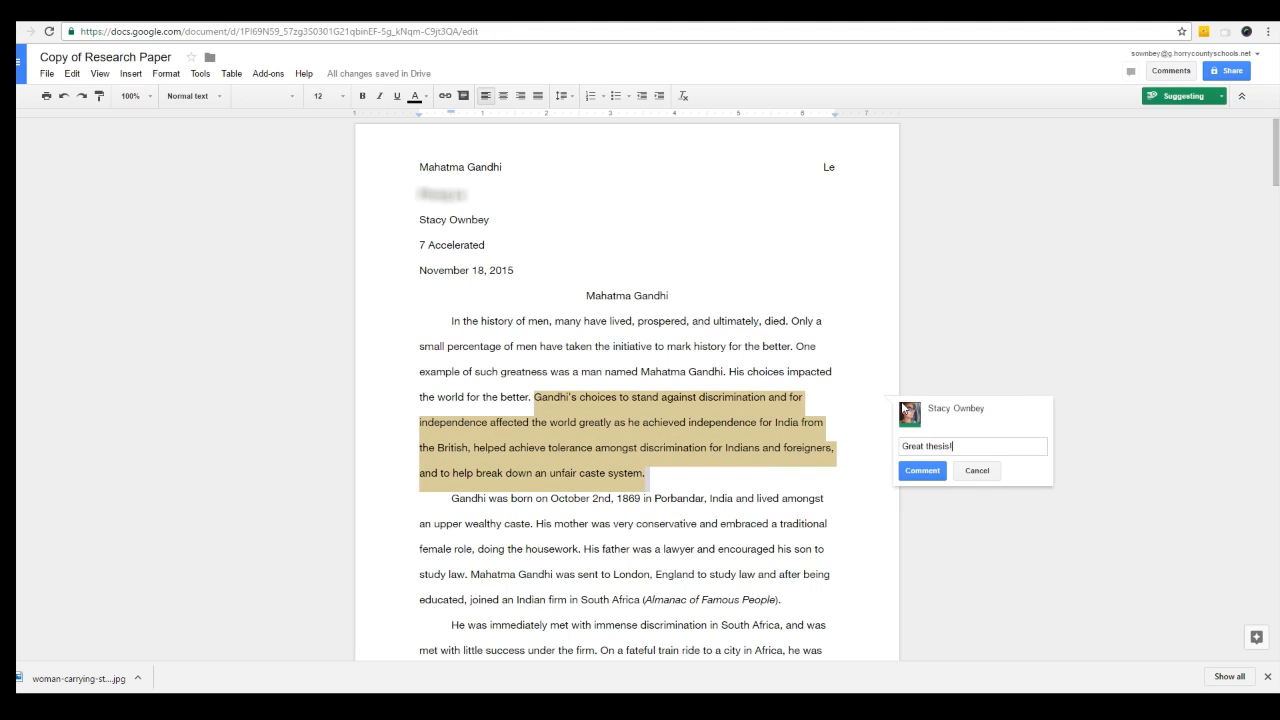
{"action": "left_click", "coordinate": [920, 470]}
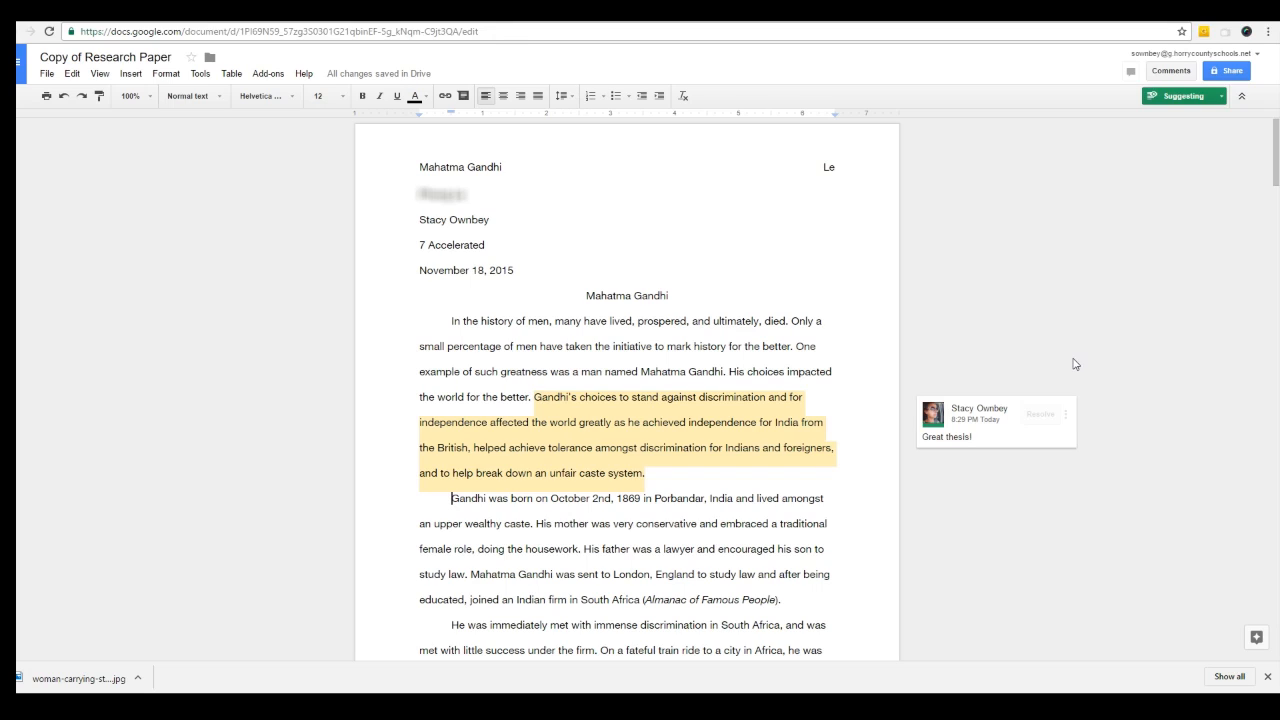
Resolve the 'Great thesis!' comment so its highlight disappears.
{"action": "left_click", "coordinate": [452, 498]}
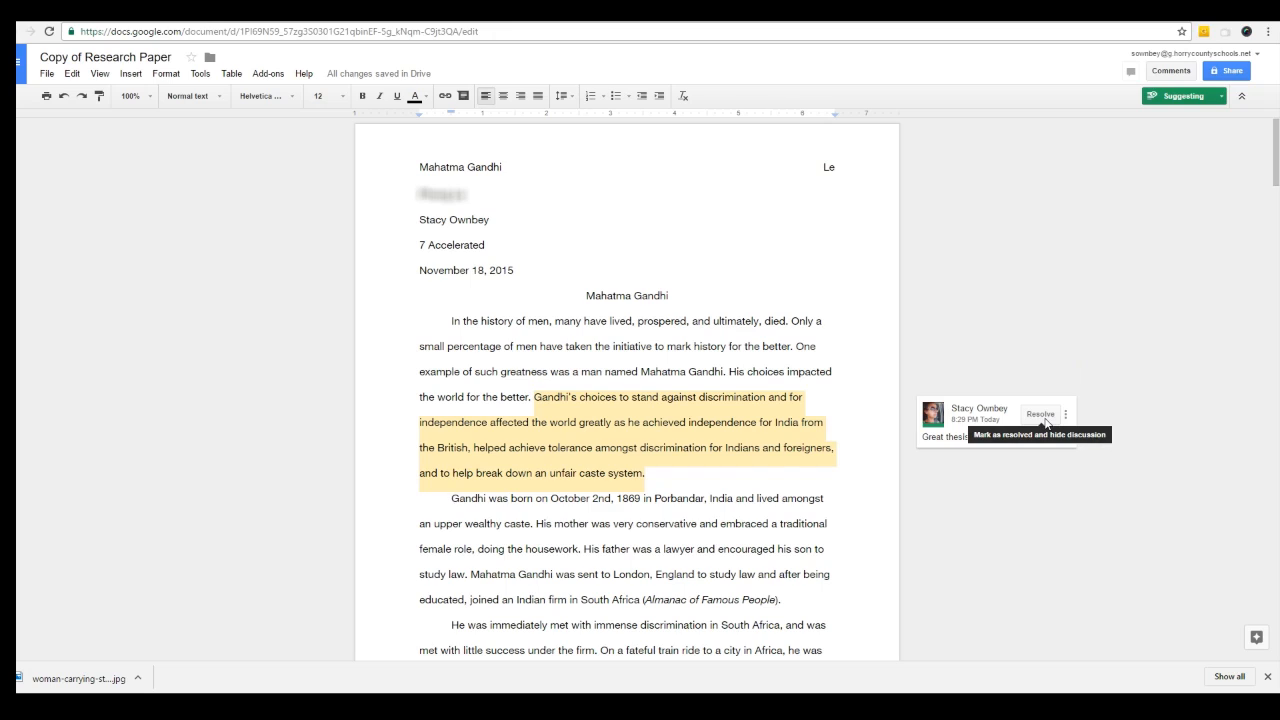
{"action": "left_click", "coordinate": [452, 498]}
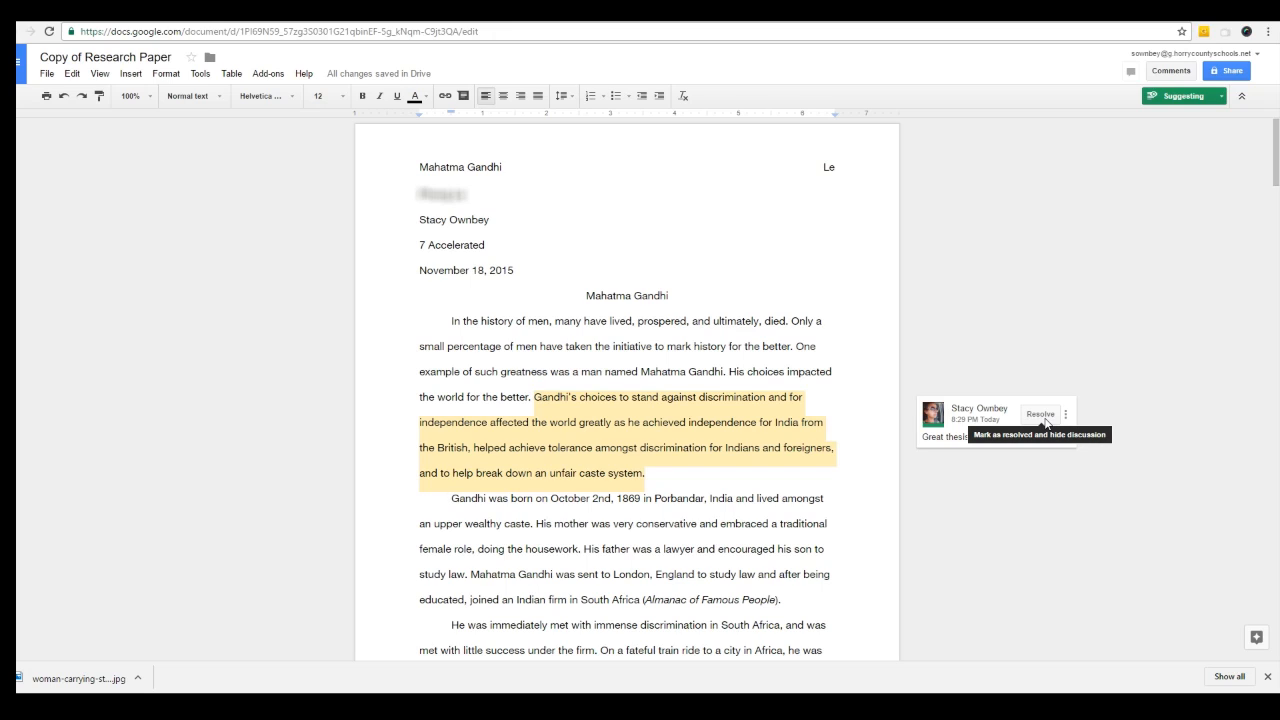
{"action": "left_click", "coordinate": [1040, 414]}
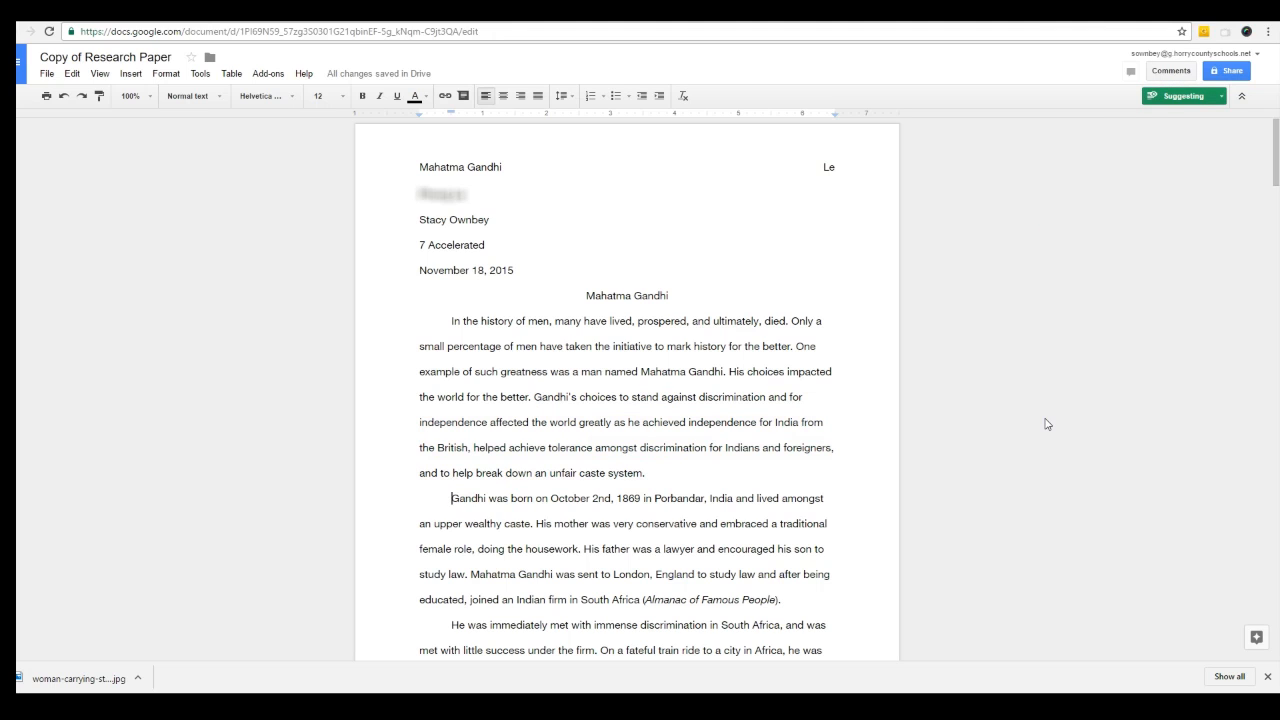
Select the sentences after 'housework.' through the Almanac citation for a suggested deletion.
{"action": "scroll", "scroll_direction": "down", "scroll_amount": 3}
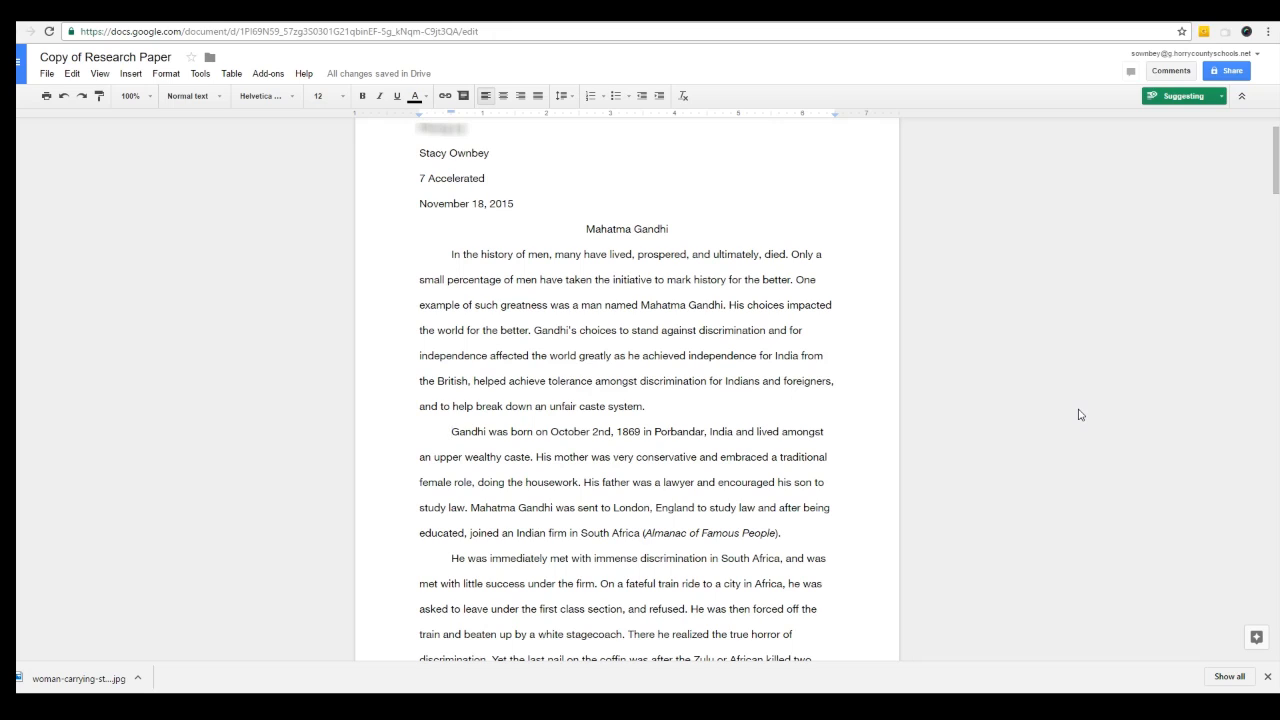
{"action": "left_click", "coordinate": [422, 432]}
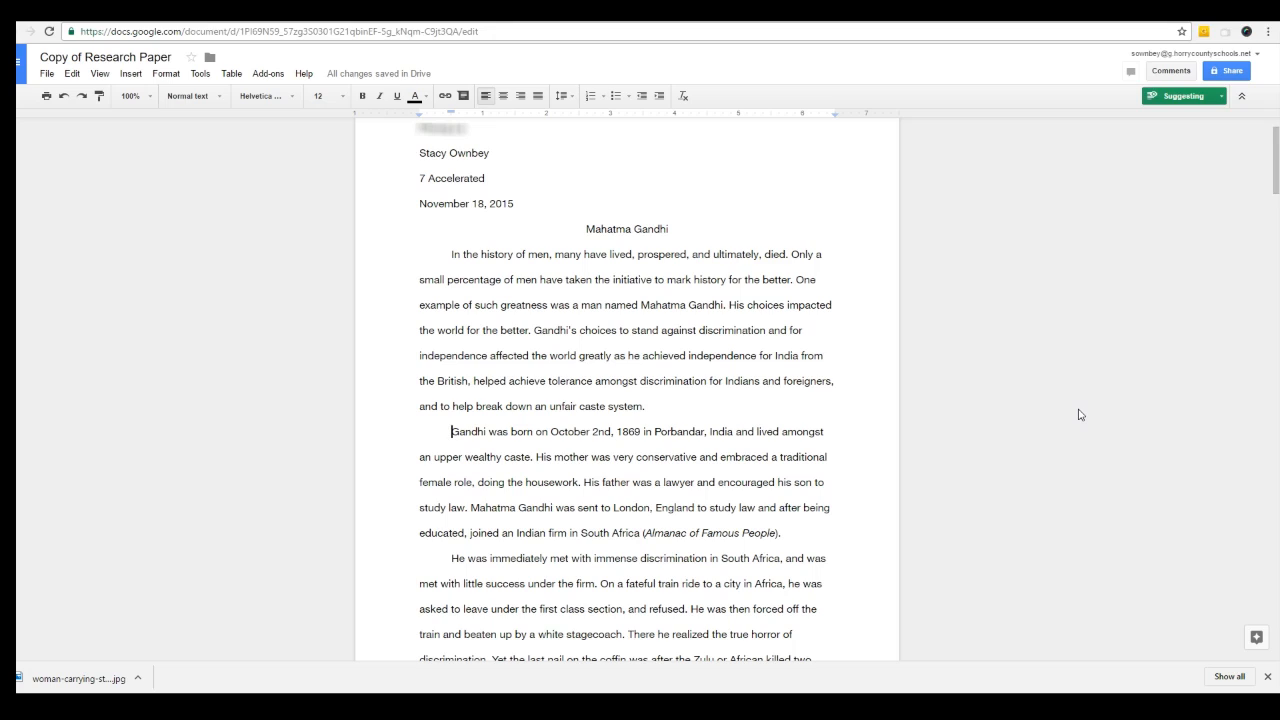
{"action": "left_click", "coordinate": [452, 432]}
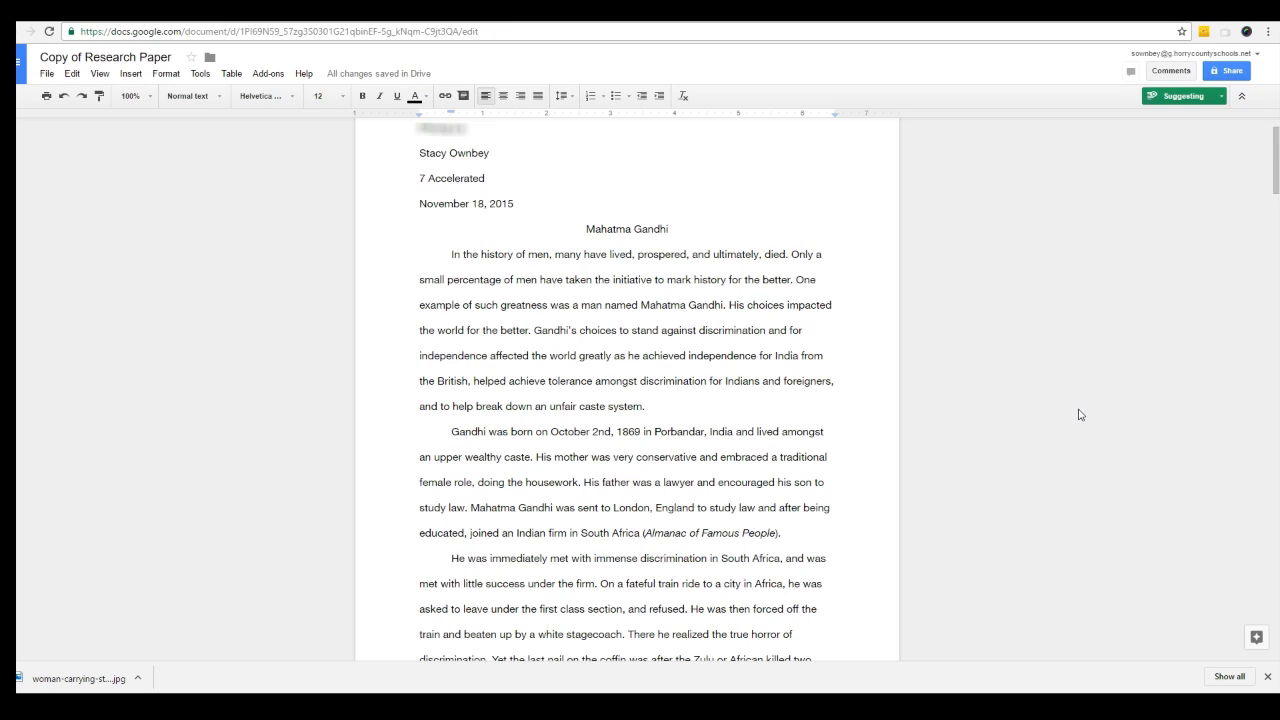
{"action": "left_click", "coordinate": [582, 482]}
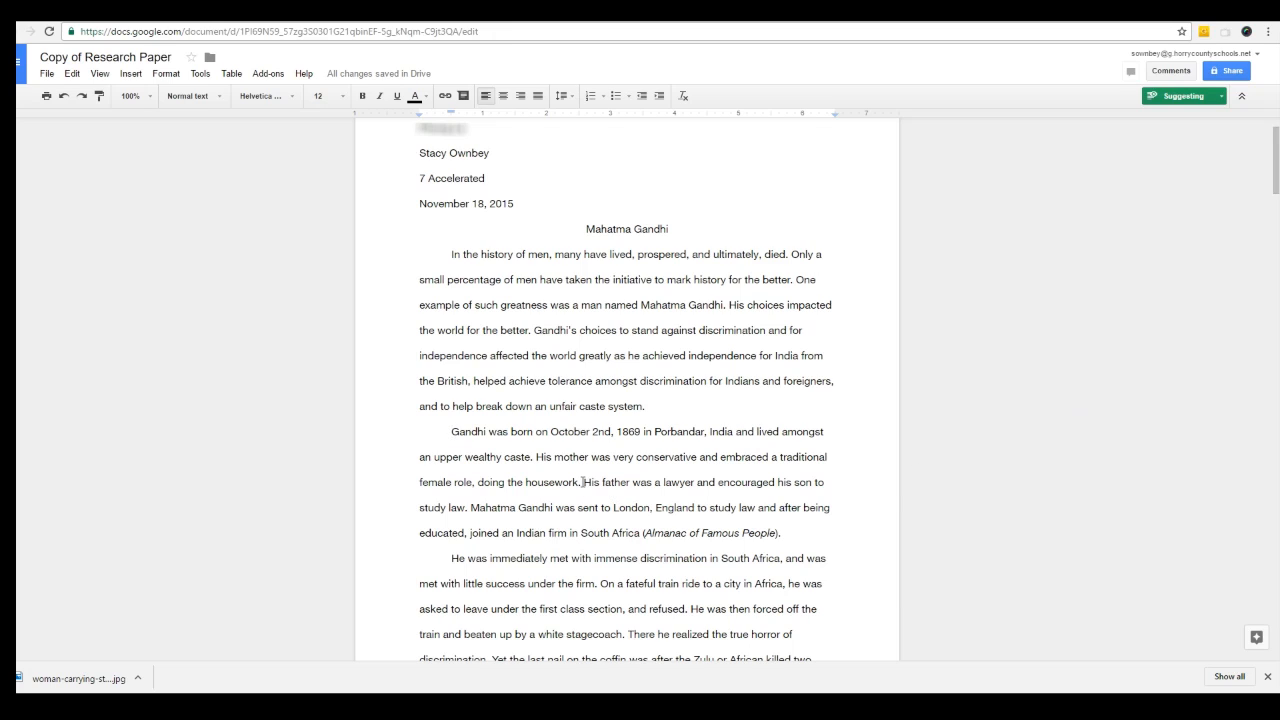
{"action": "left_click_drag", "start_coordinate": [580, 482], "coordinate": [780, 532]}
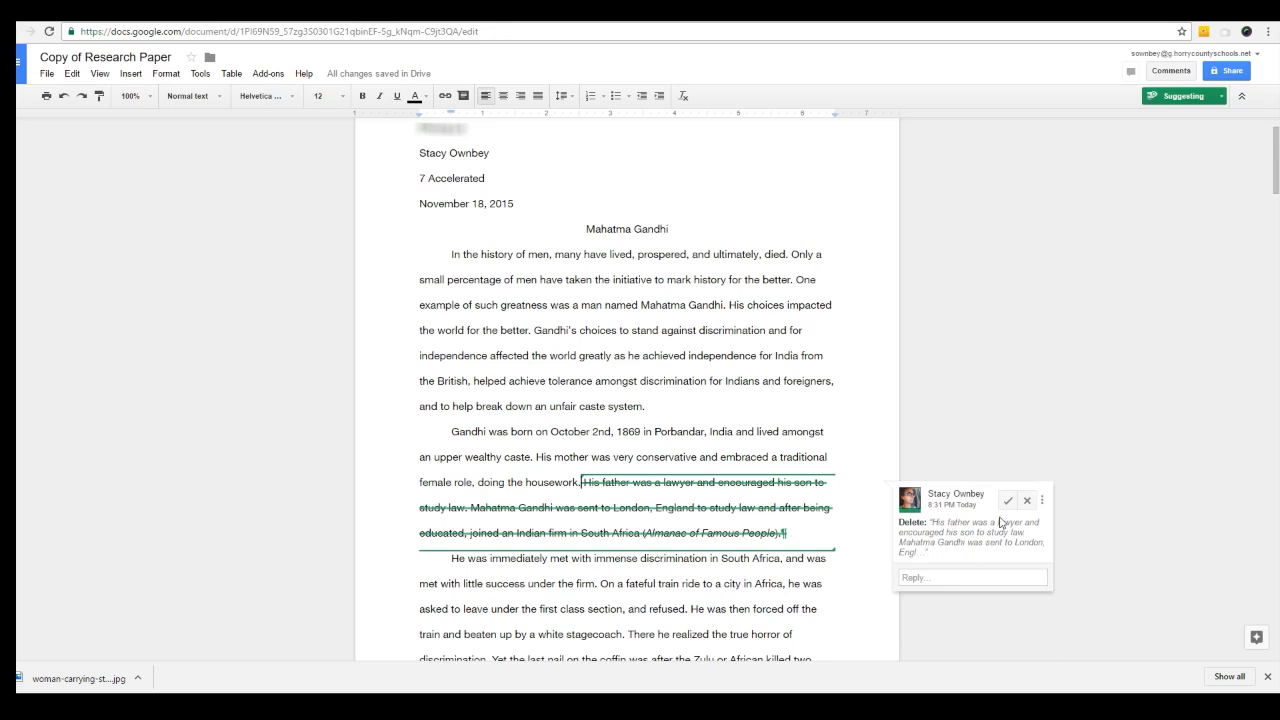
{"action": "mouse_move", "coordinate": [1008, 500]}
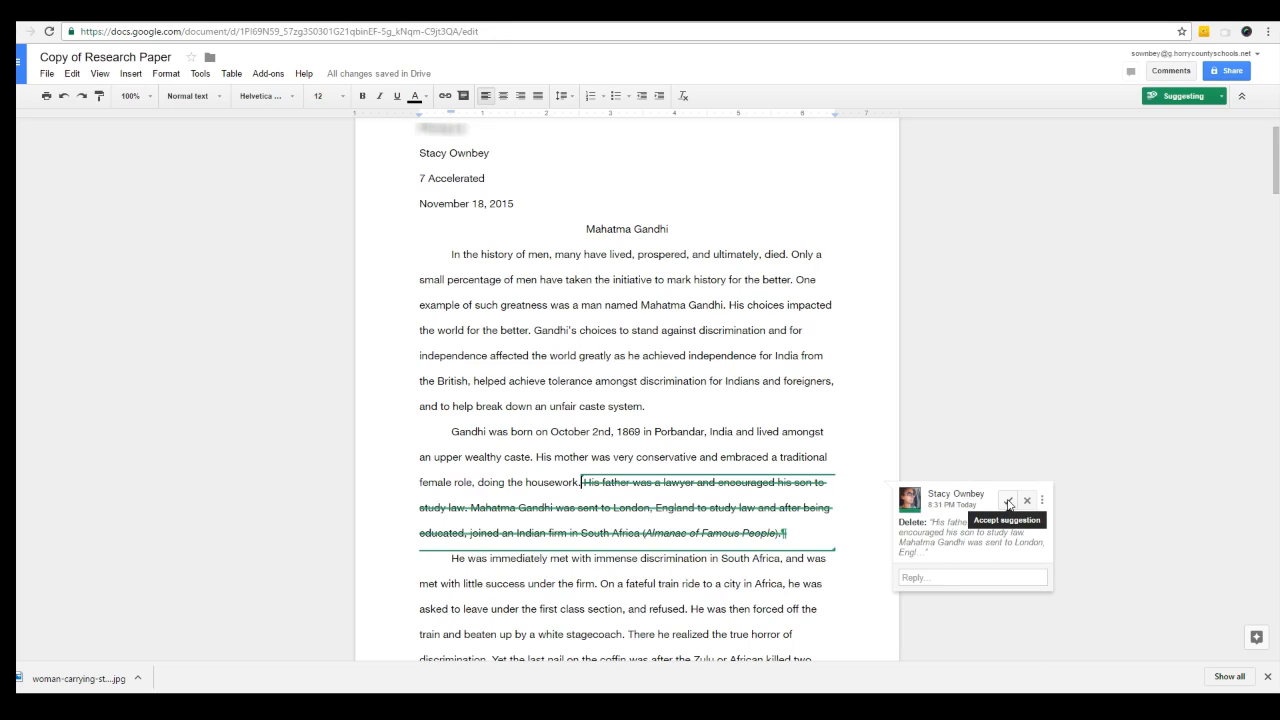
{"action": "mouse_move", "coordinate": [1028, 500]}
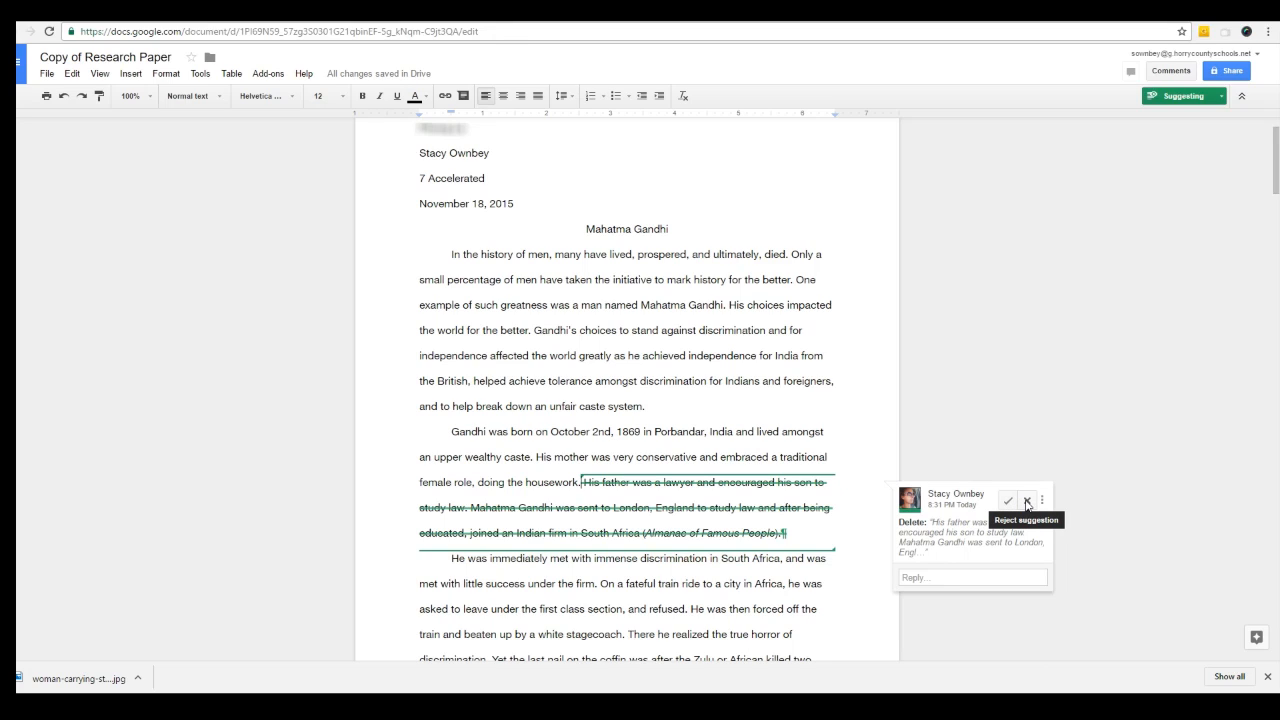
{"action": "mouse_move", "coordinate": [1008, 502]}
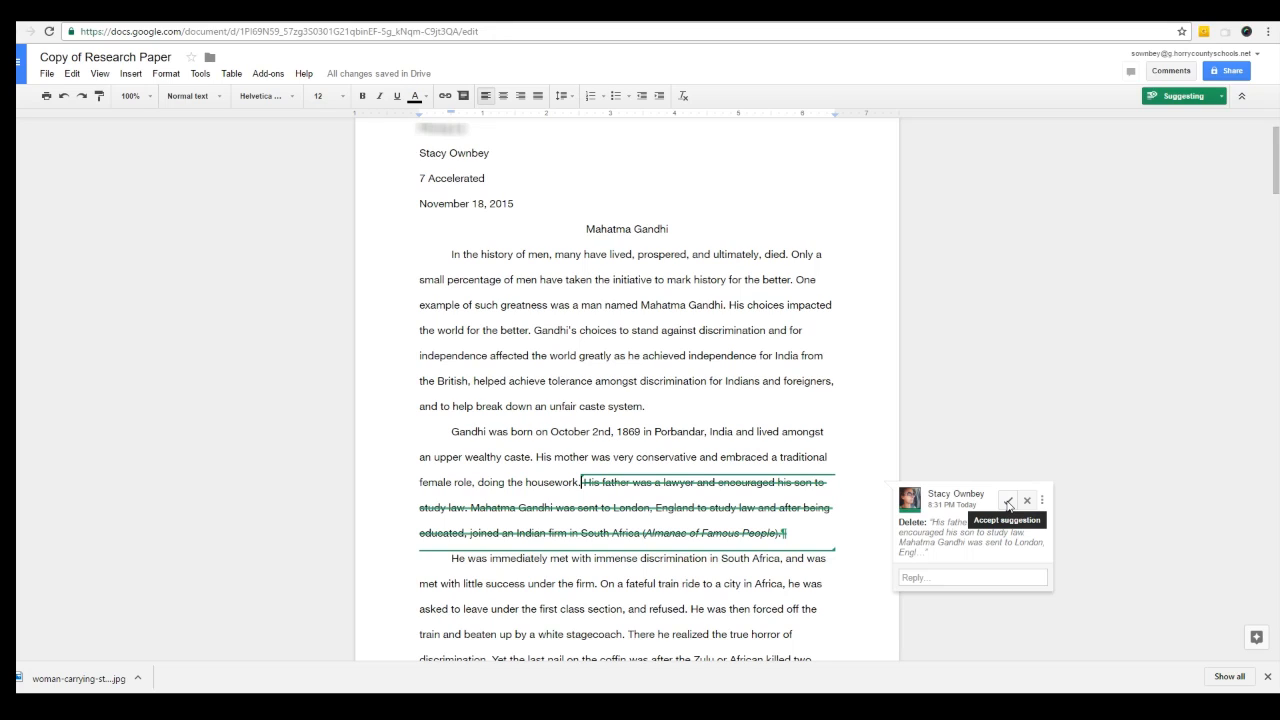
Reply 'Why?' on the deletion suggestion.
{"action": "left_click", "coordinate": [970, 576]}
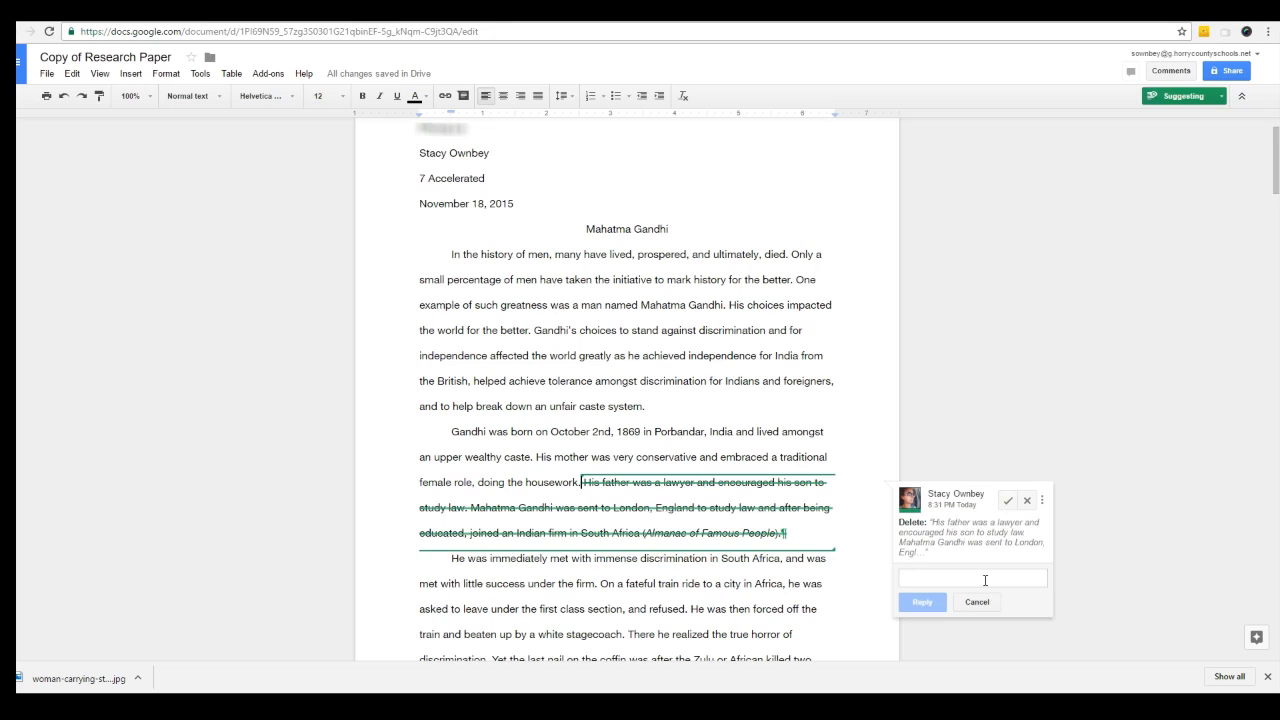
{"action": "type", "text": "Why?"}
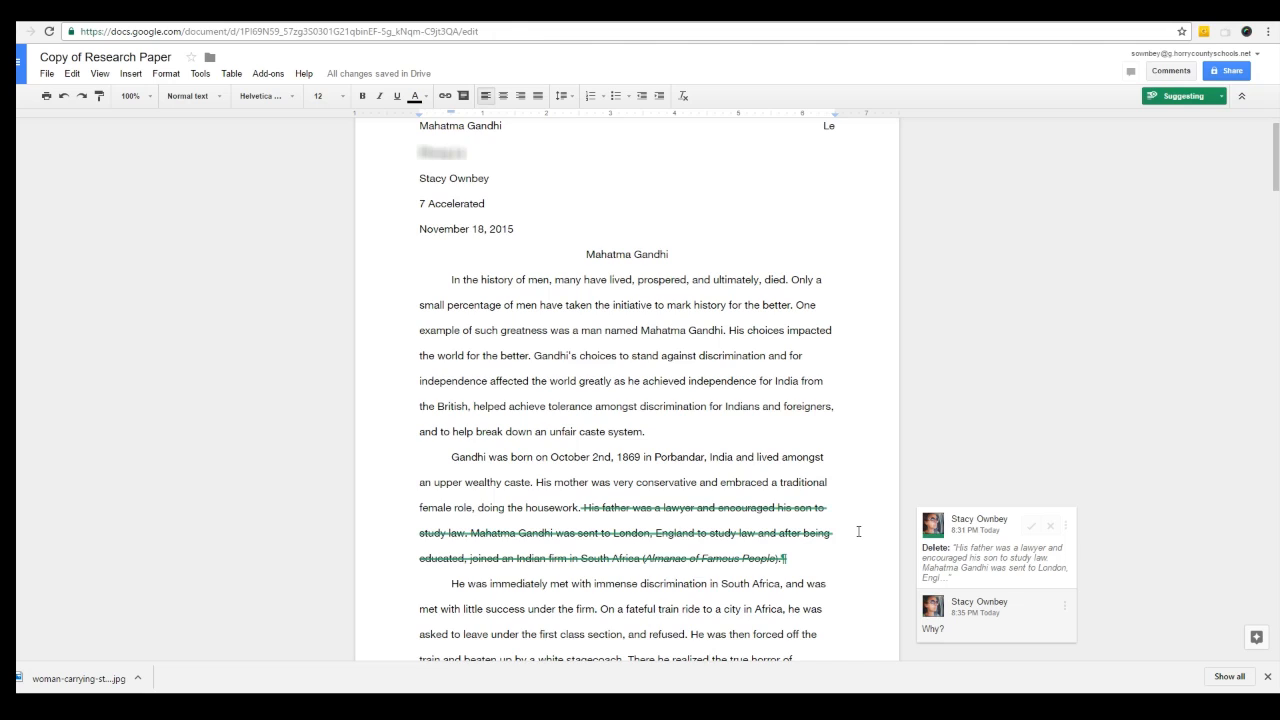
Comment 'check punctuation' on the passage about the true horror of discrimination.
{"action": "scroll", "scroll_direction": "down", "scroll_amount": 3}
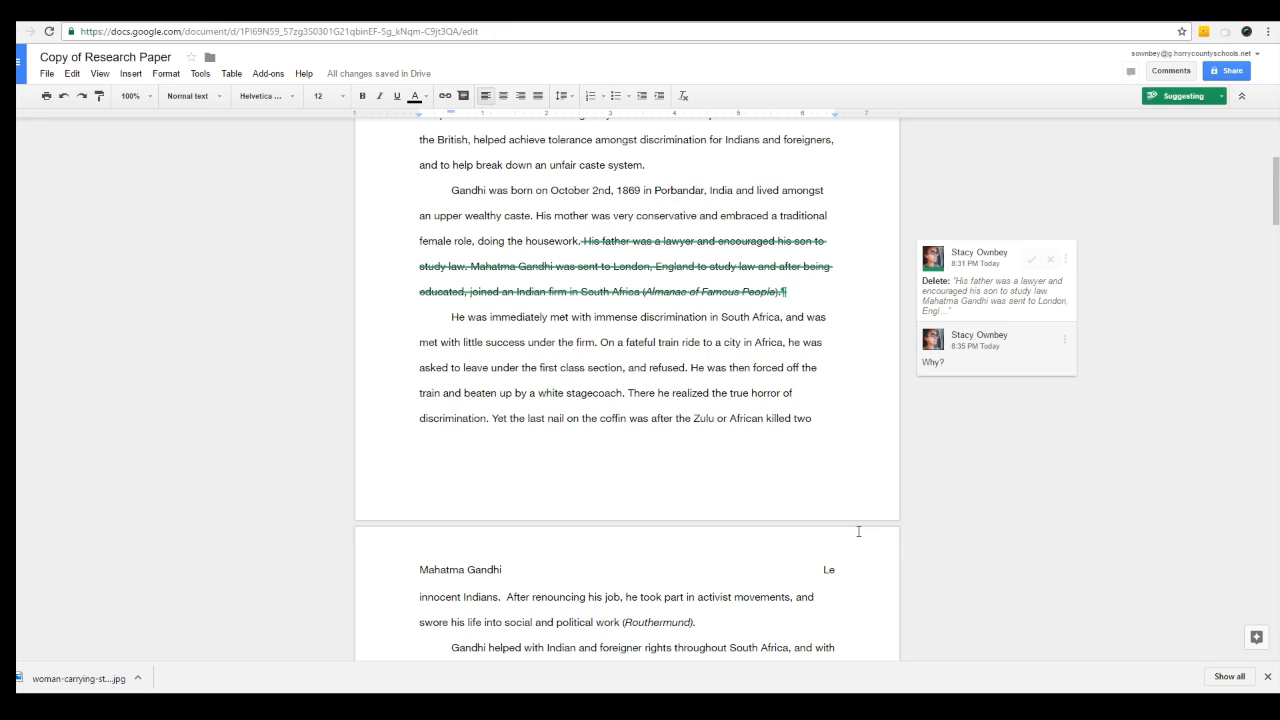
{"action": "left_click", "coordinate": [708, 392]}
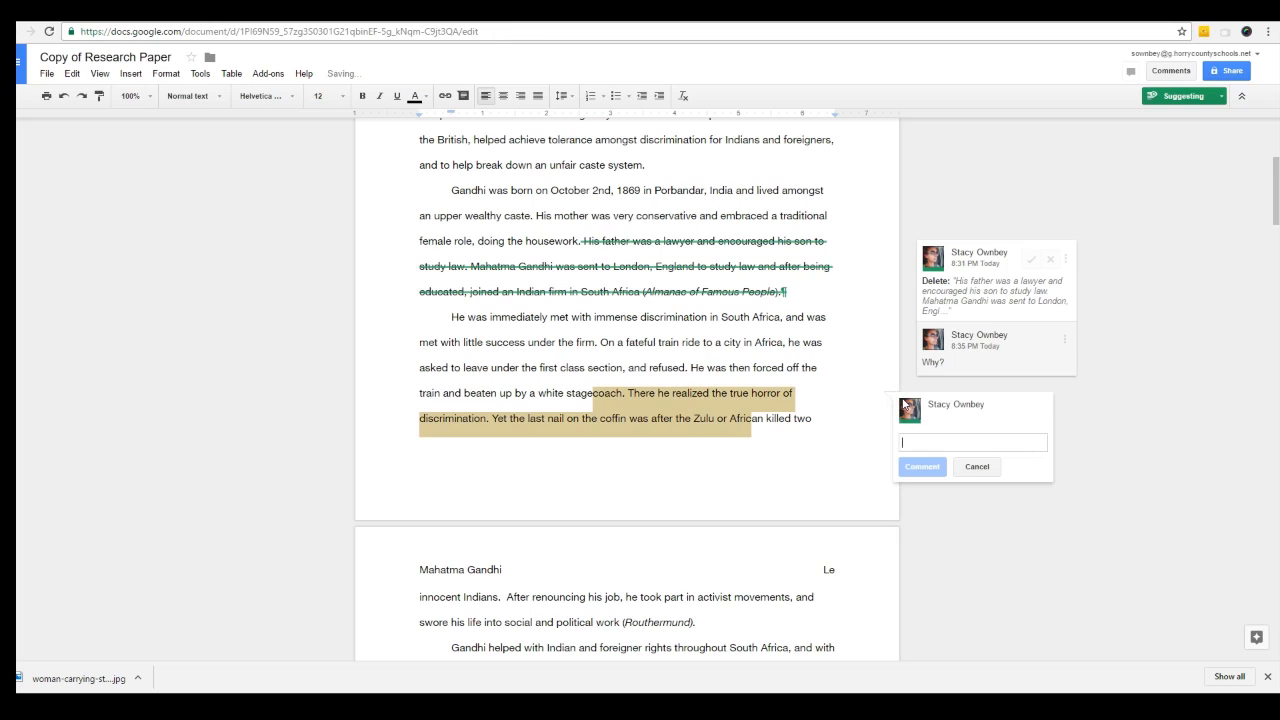
{"action": "type", "text": "check punctuation"}
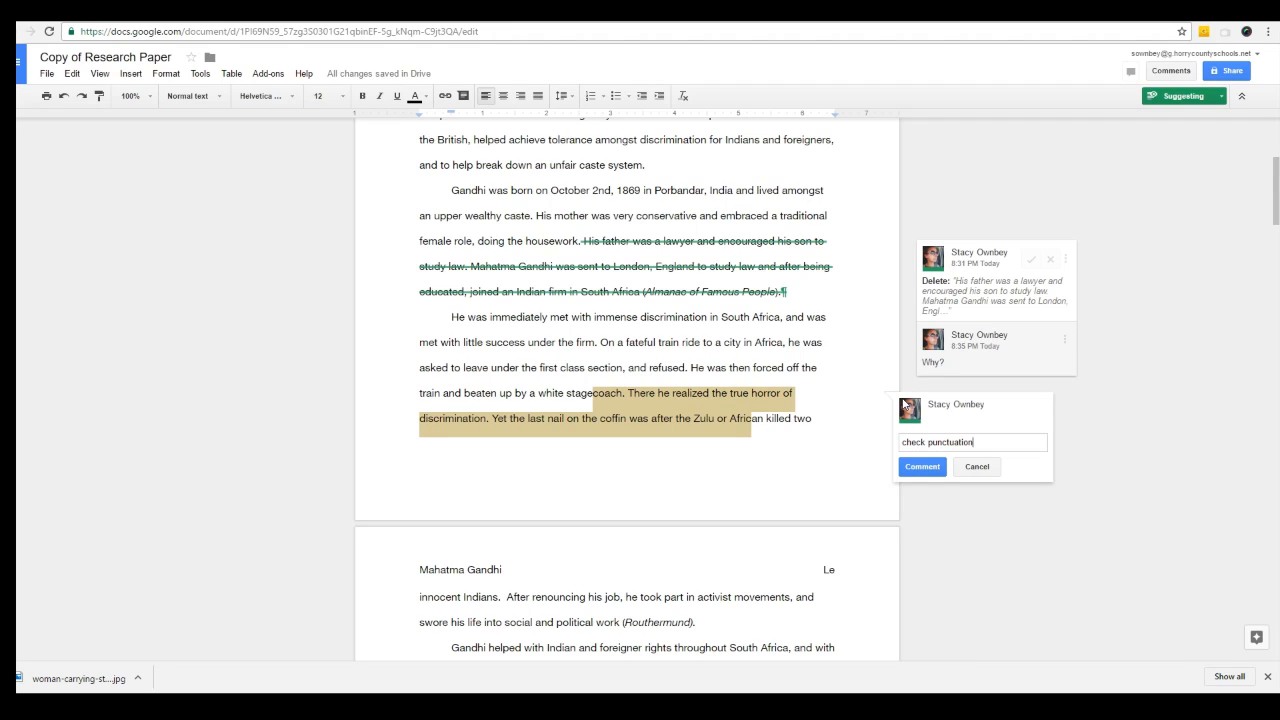
{"action": "mouse_move", "coordinate": [920, 466]}
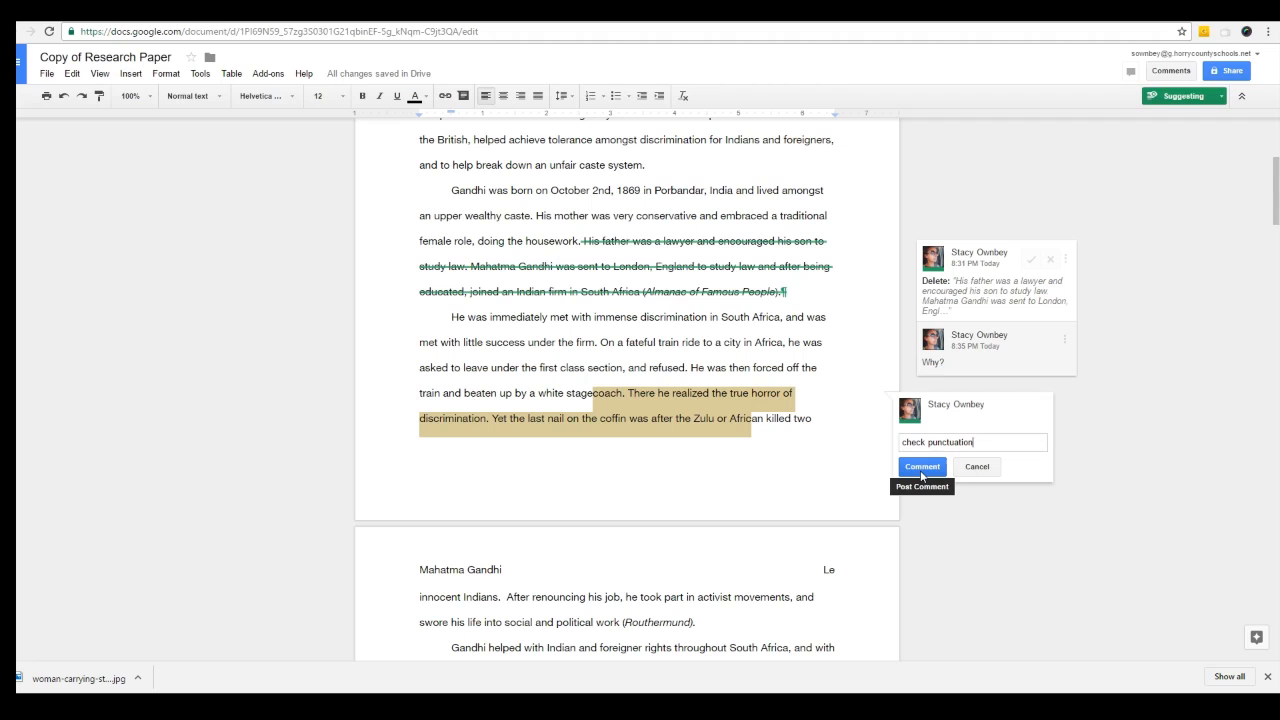
{"action": "left_click", "coordinate": [920, 466]}
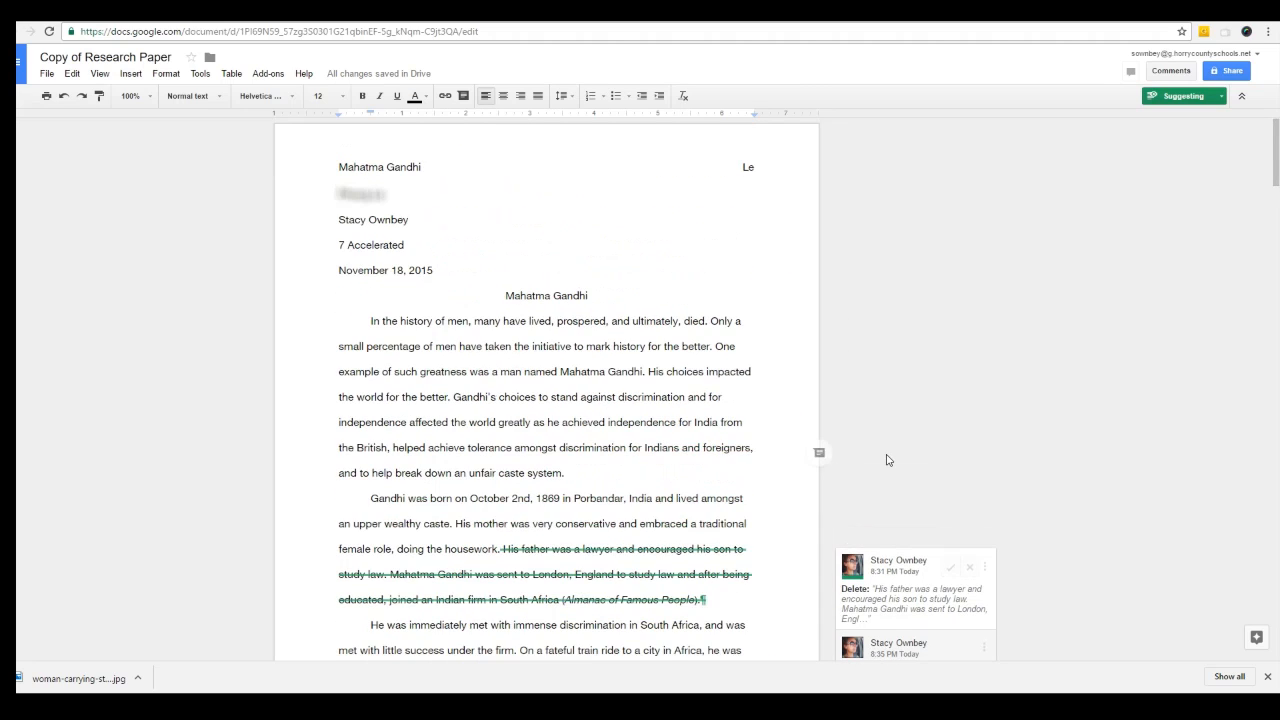
{"action": "scroll", "scroll_direction": "down", "scroll_amount": 3}
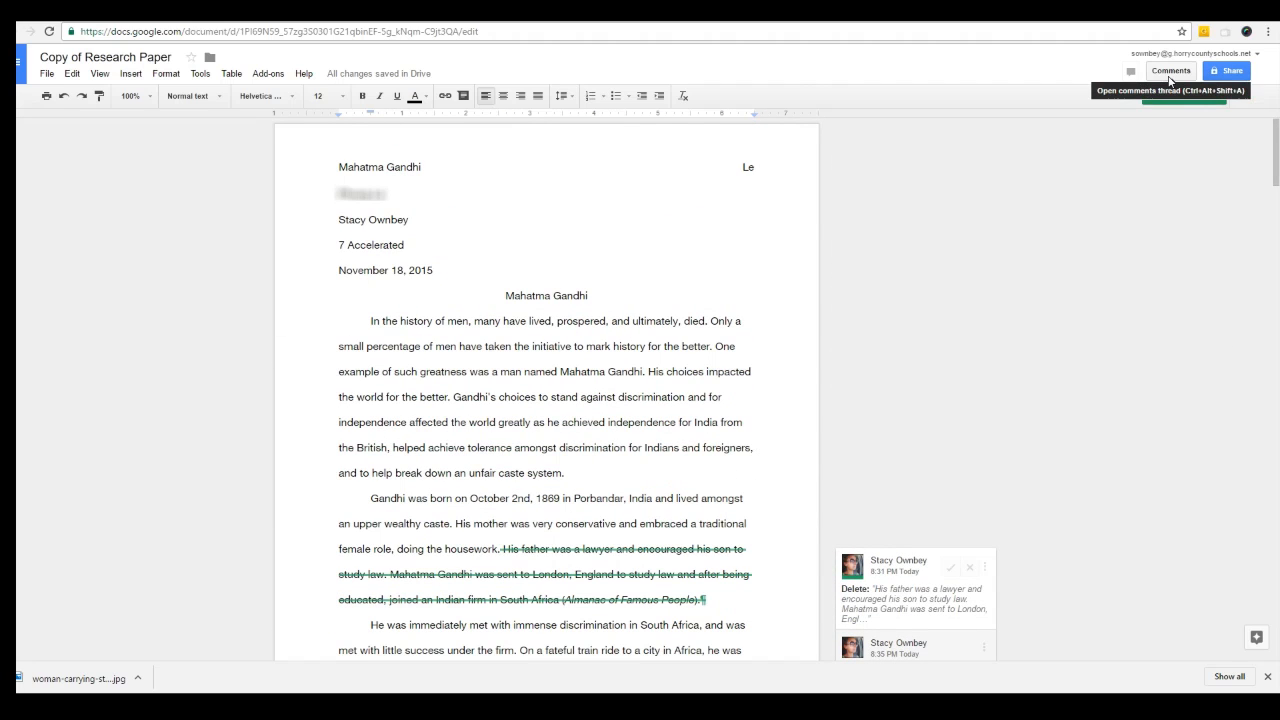
Show the full comment history, including the resolved thesis discussion.
{"action": "left_click", "coordinate": [1170, 70]}
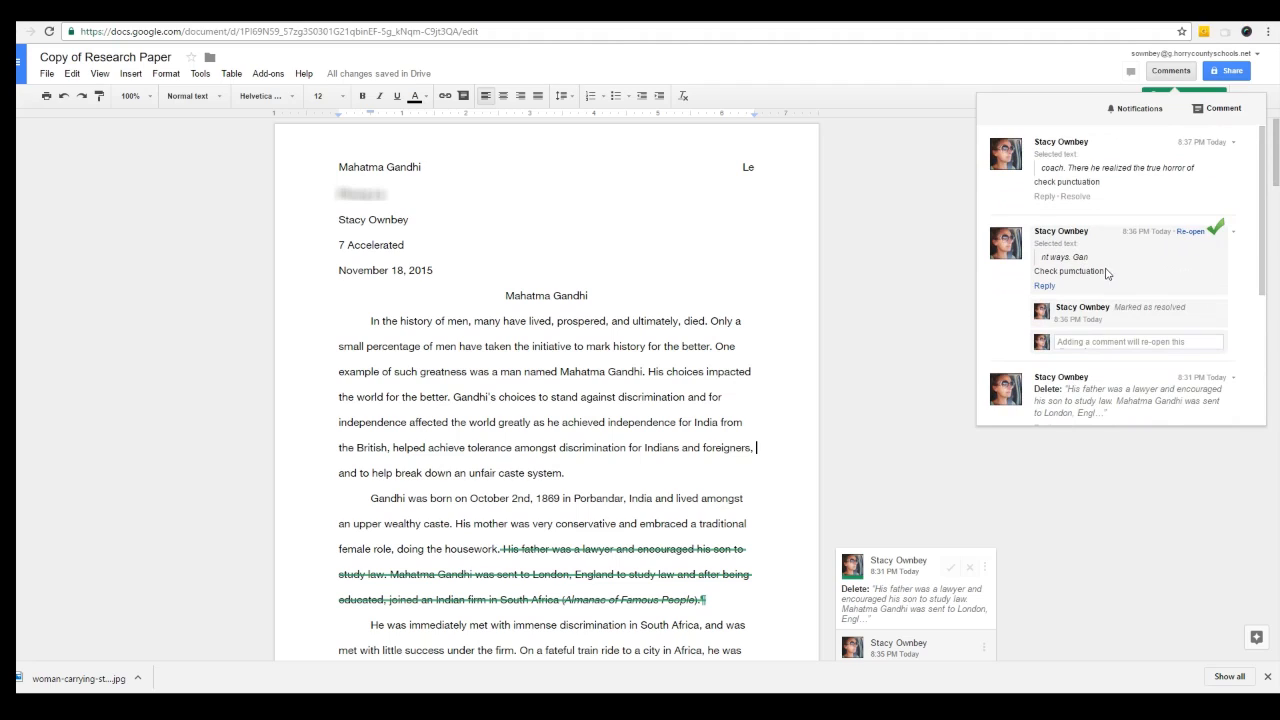
{"action": "mouse_move", "coordinate": [1174, 250]}
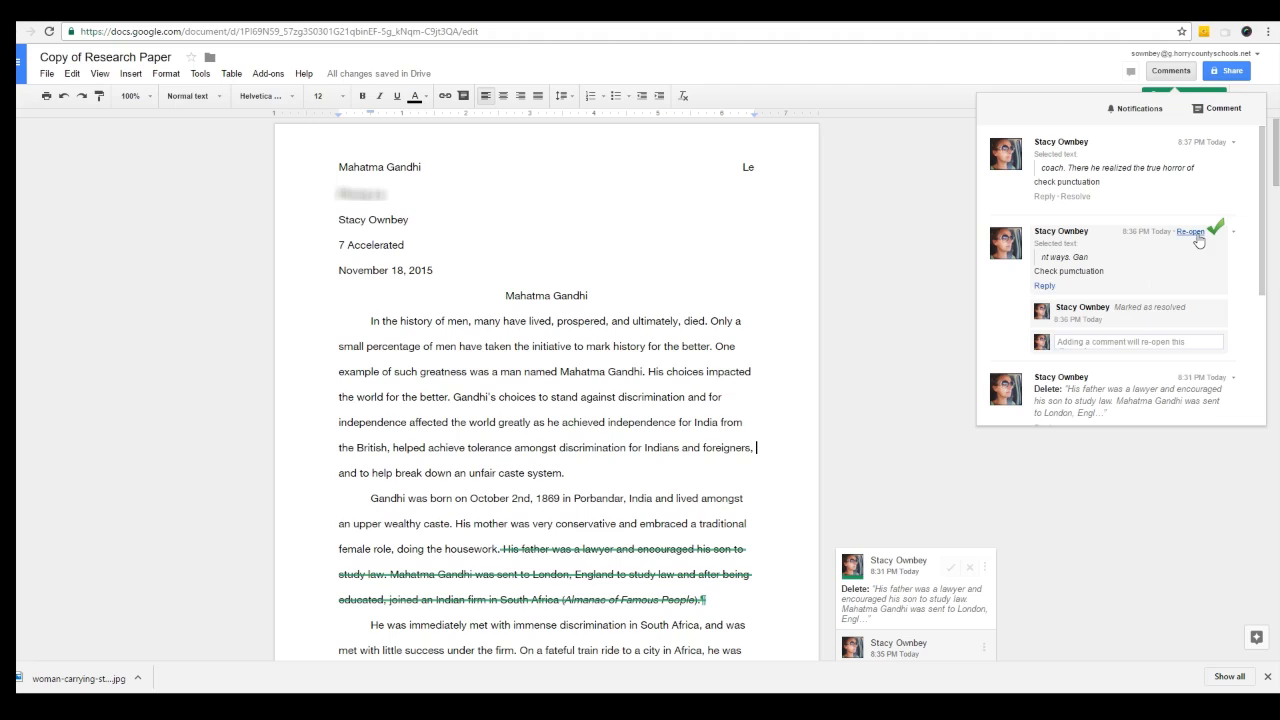
{"action": "mouse_move", "coordinate": [1190, 232]}
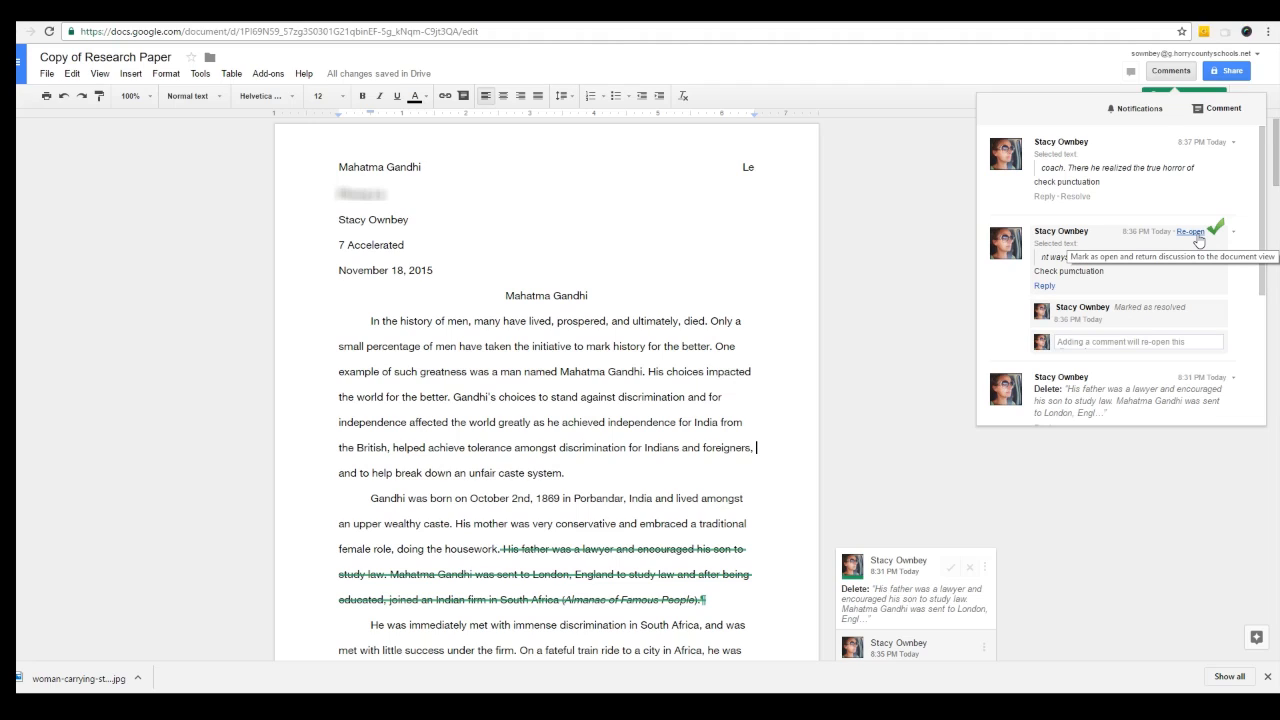